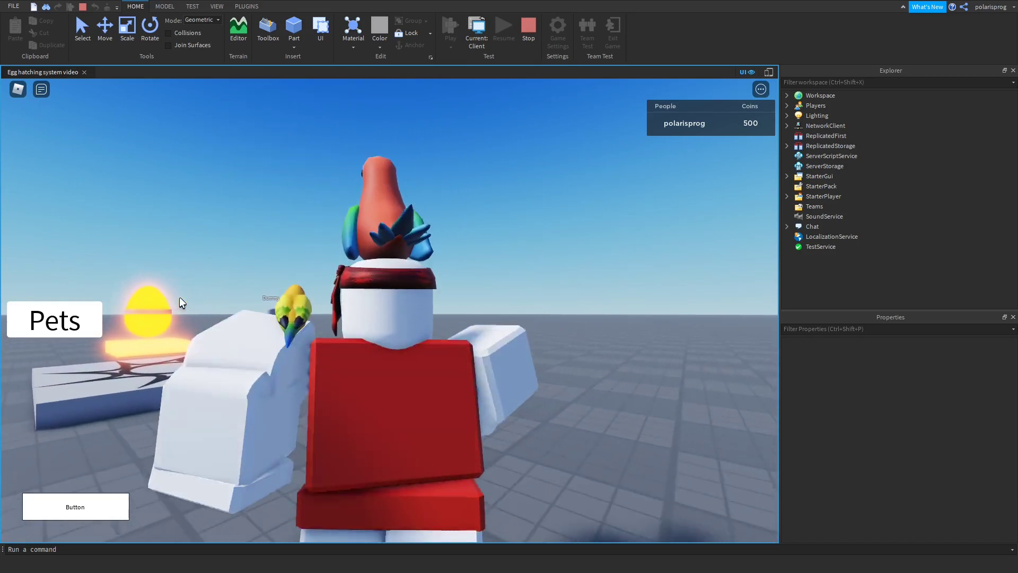
Open the Pets inventory, equip Sun Cat, select Fairy, then stop the playtest.
click(55, 319)
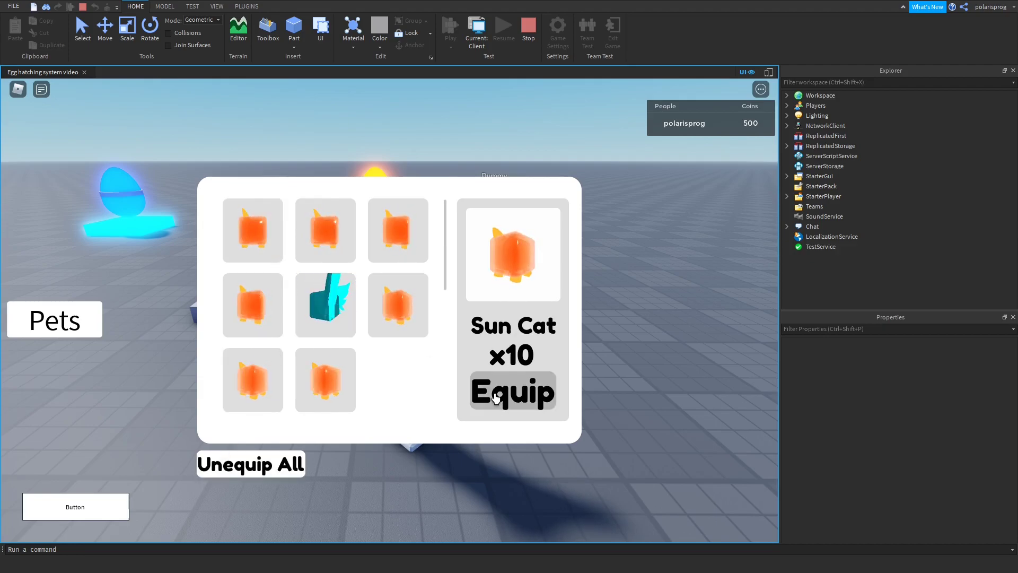
click(325, 304)
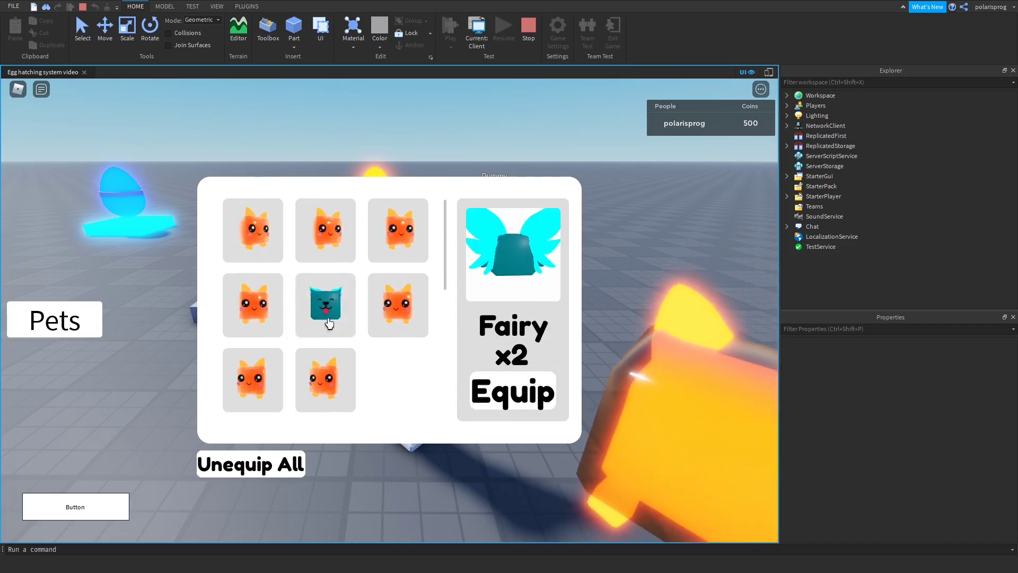
click(512, 391)
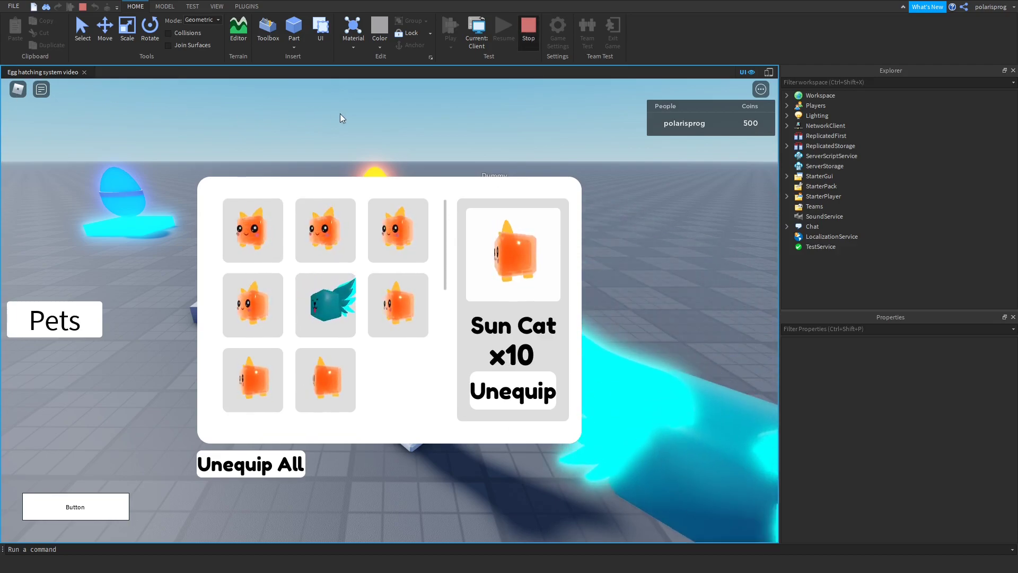
click(527, 28)
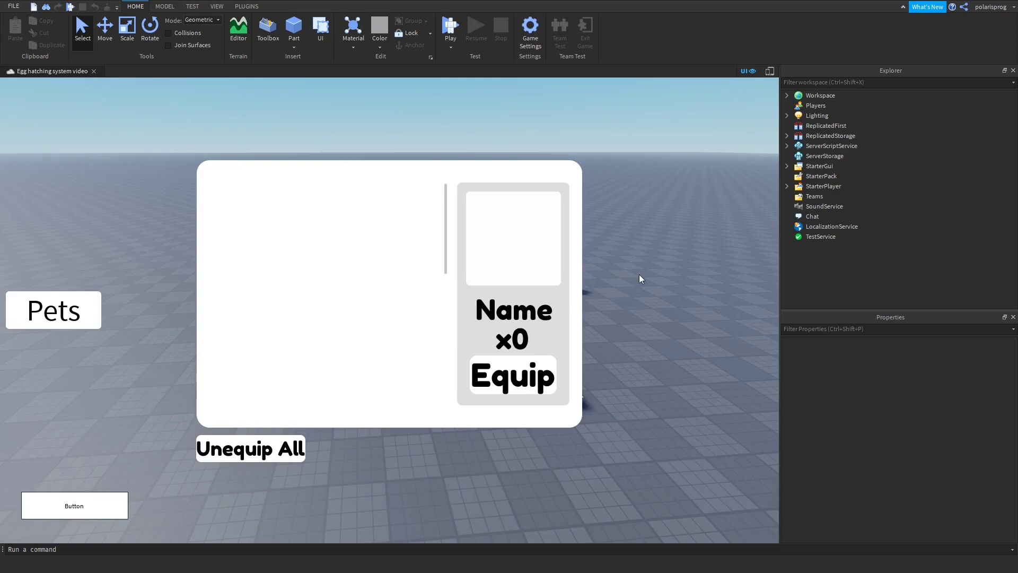
mouse_move(25, 330)
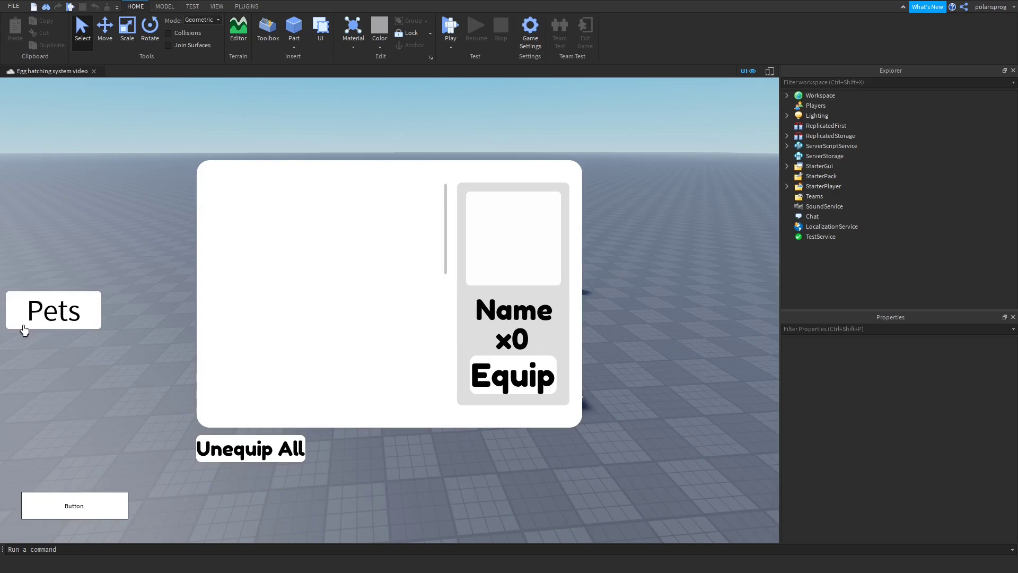
mouse_move(167, 73)
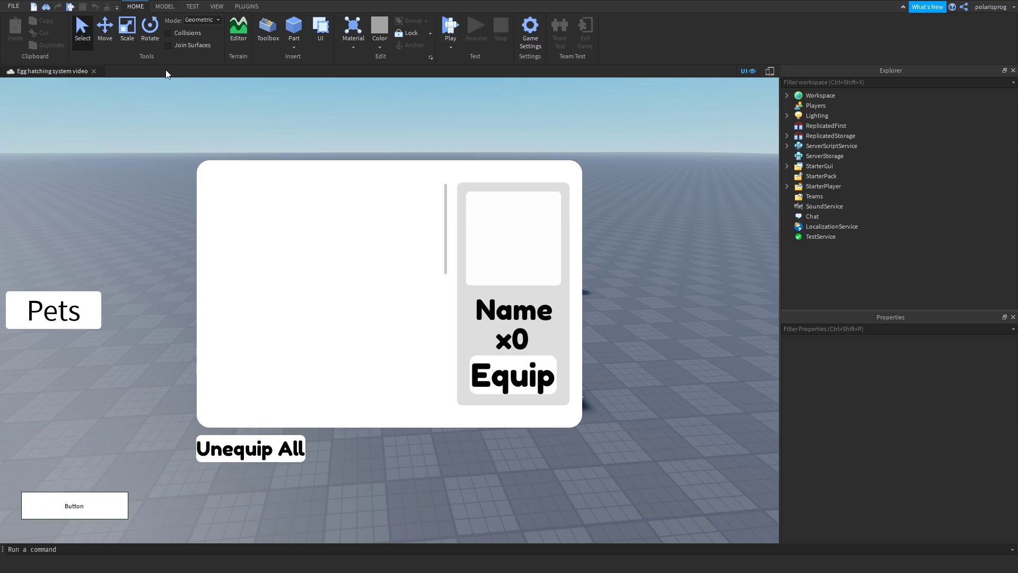
mouse_move(114, 94)
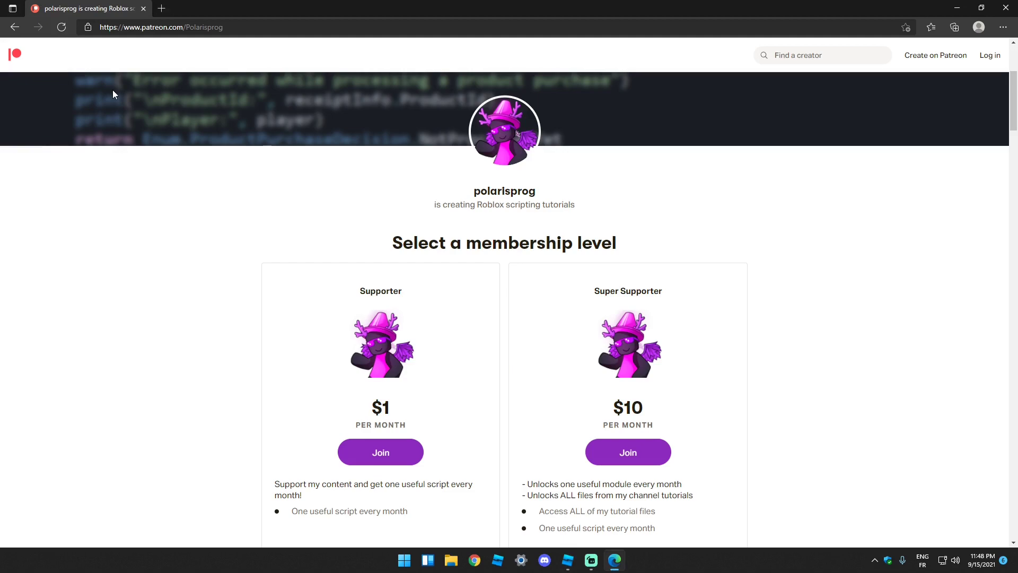
mouse_move(449, 248)
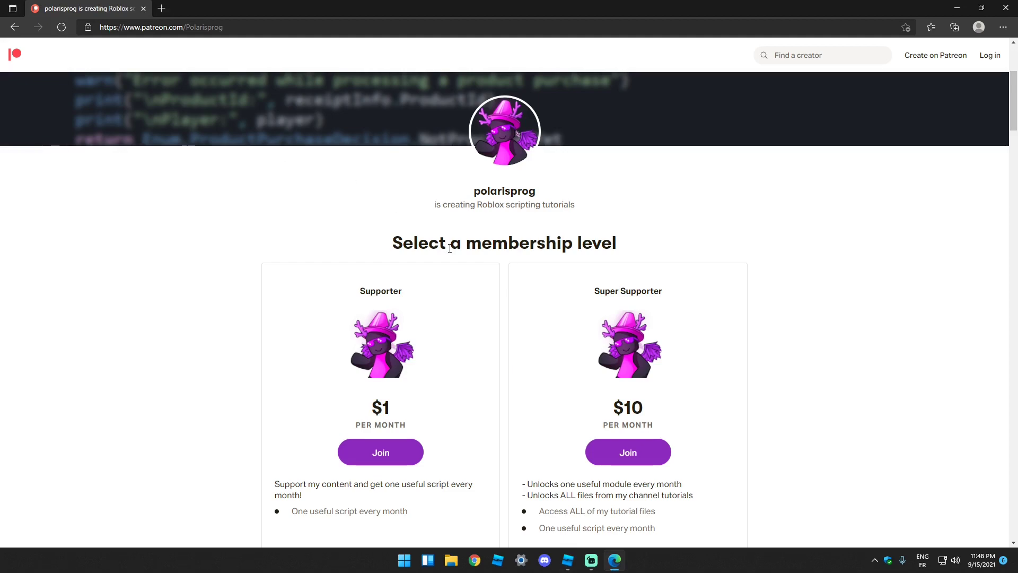
mouse_move(603, 402)
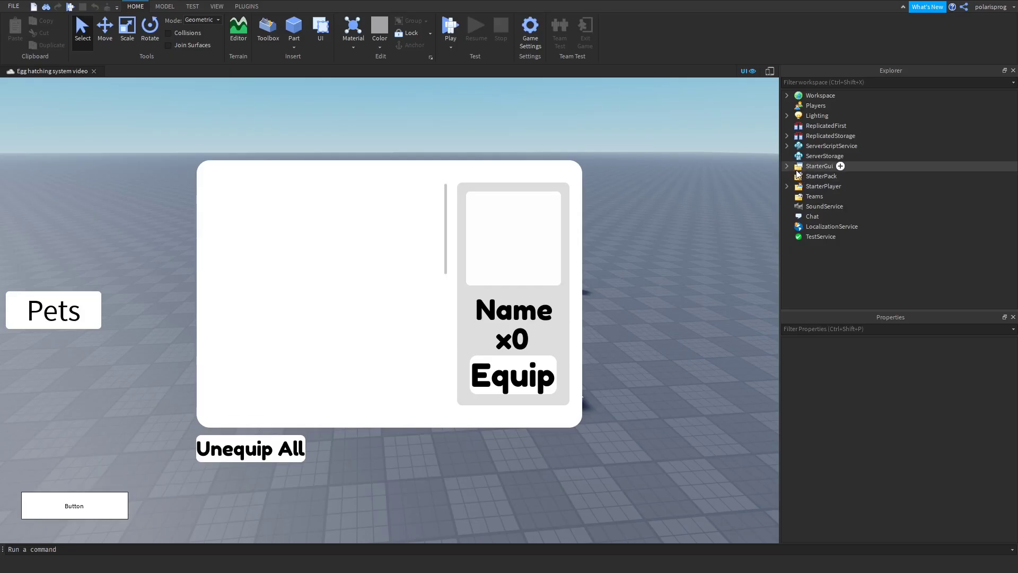
Open InventoryClient from StarterGui and scroll to the EquipBTN click handler.
click(786, 165)
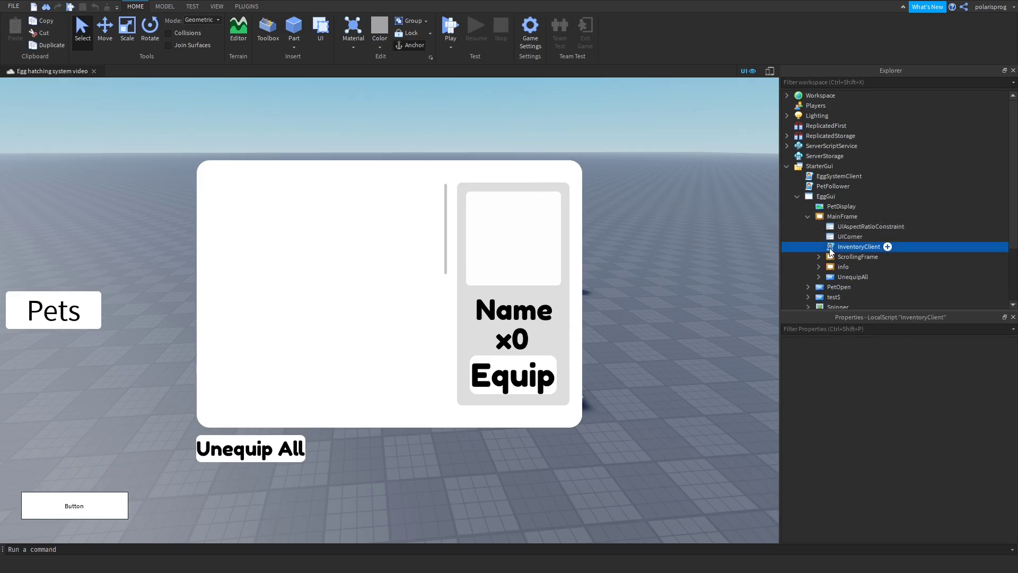
double_click(859, 246)
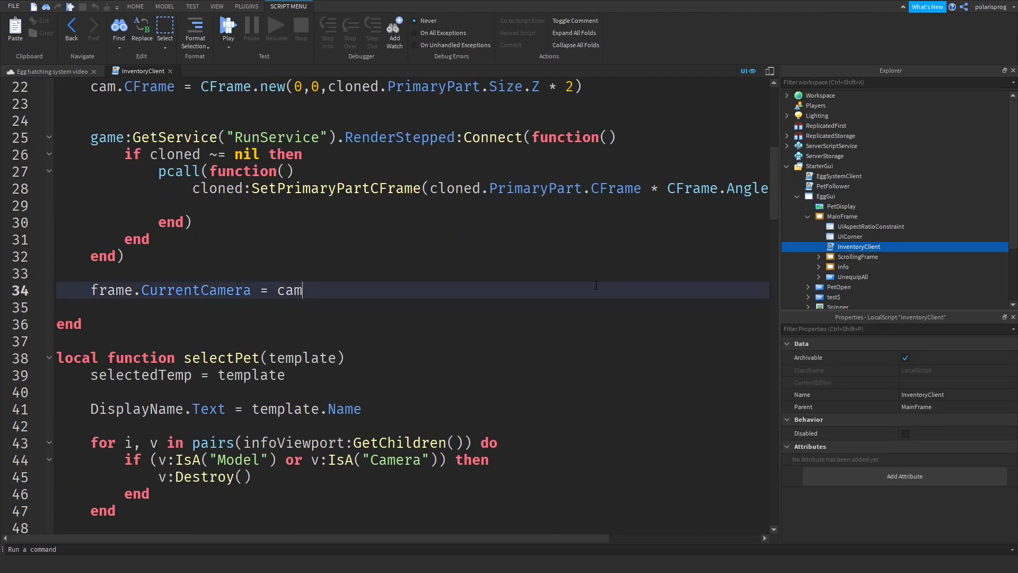
scroll(down, 3)
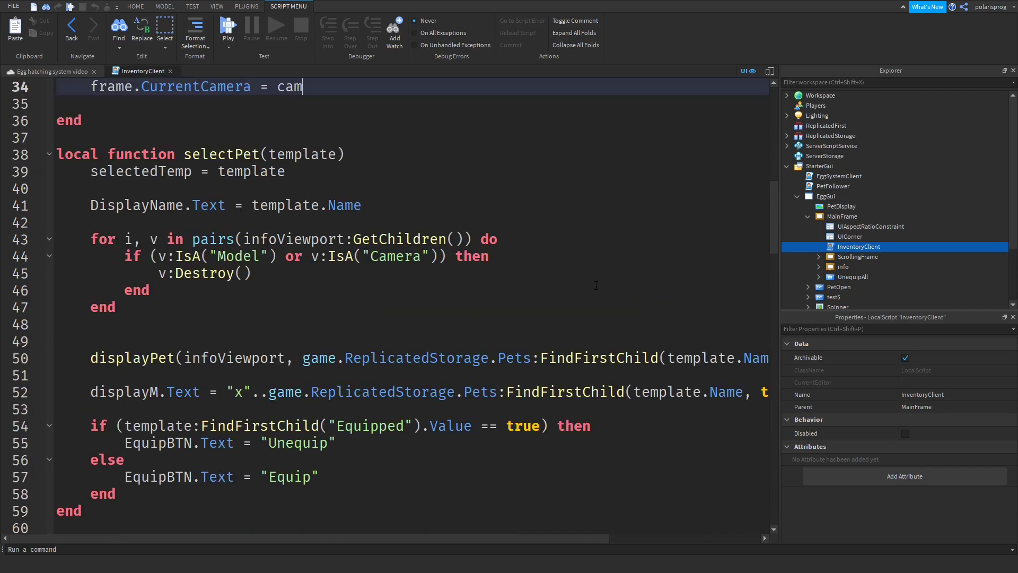
scroll(down, 3)
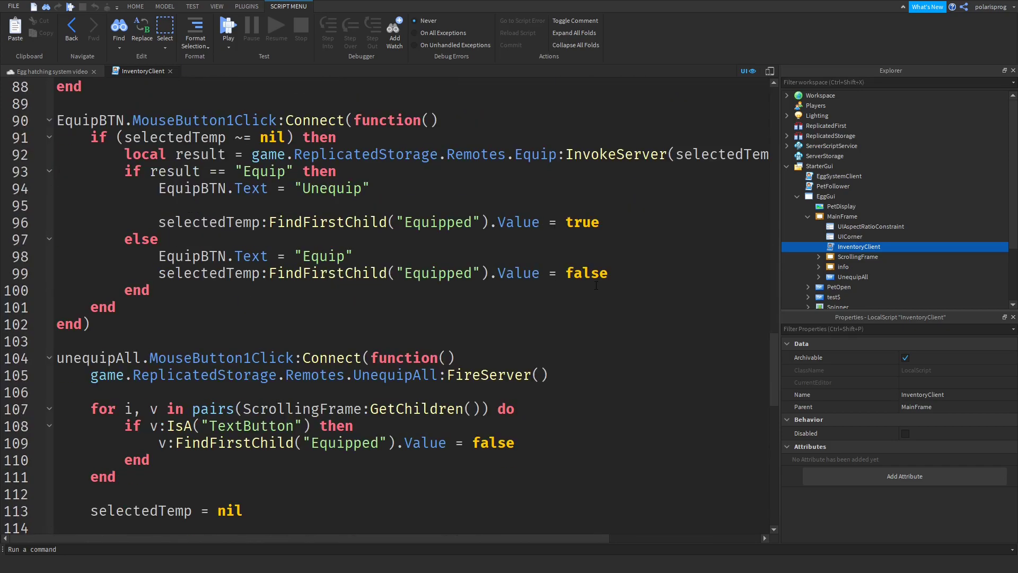
scroll(up, 3)
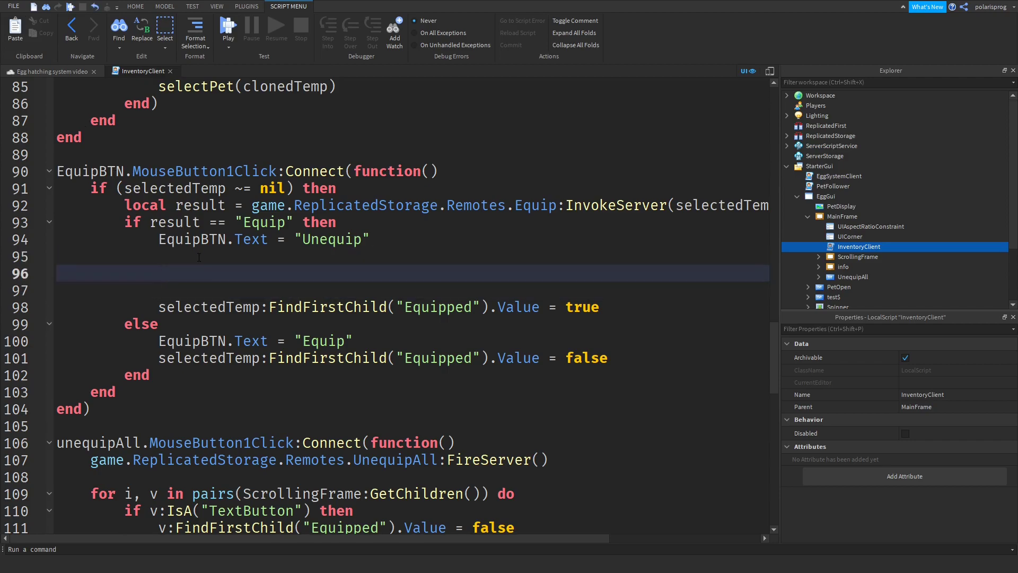
Write a for loop over pairs of ScrollingFrame's children with an if-then check.
text(for i, v  in)
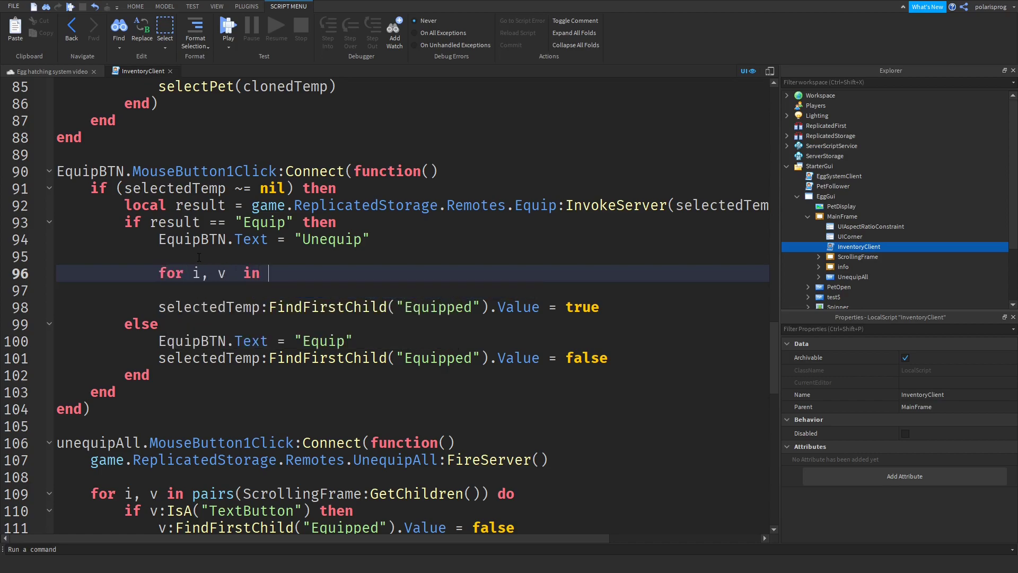
text(paur)
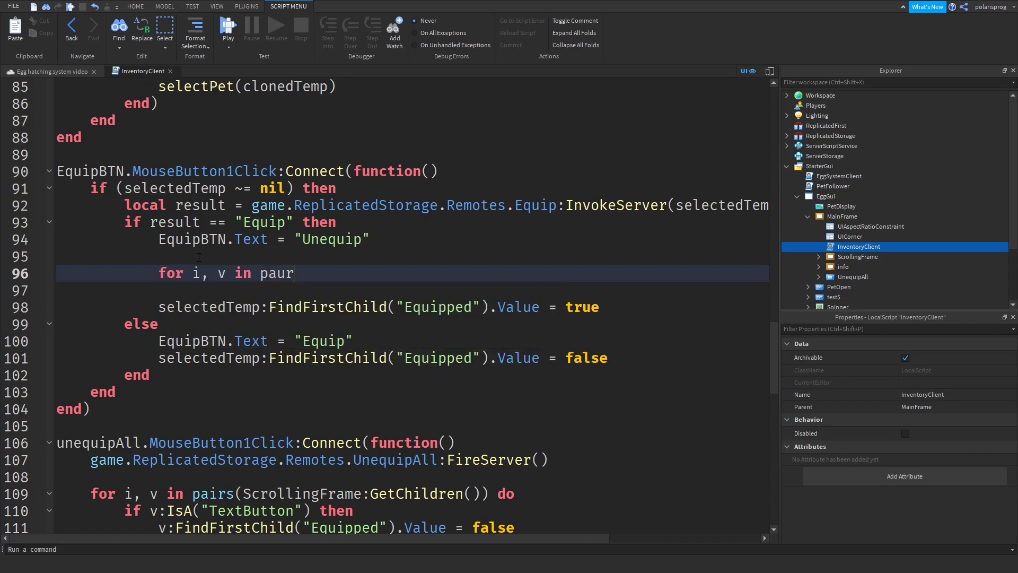
text(pairs())
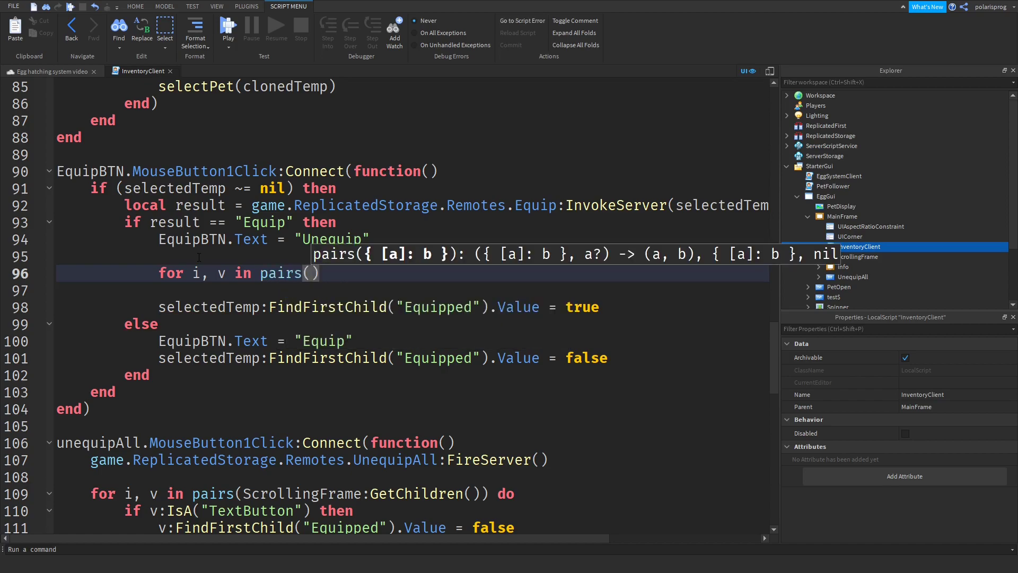
text(sc)
click(412, 291)
text(if v:IsA()
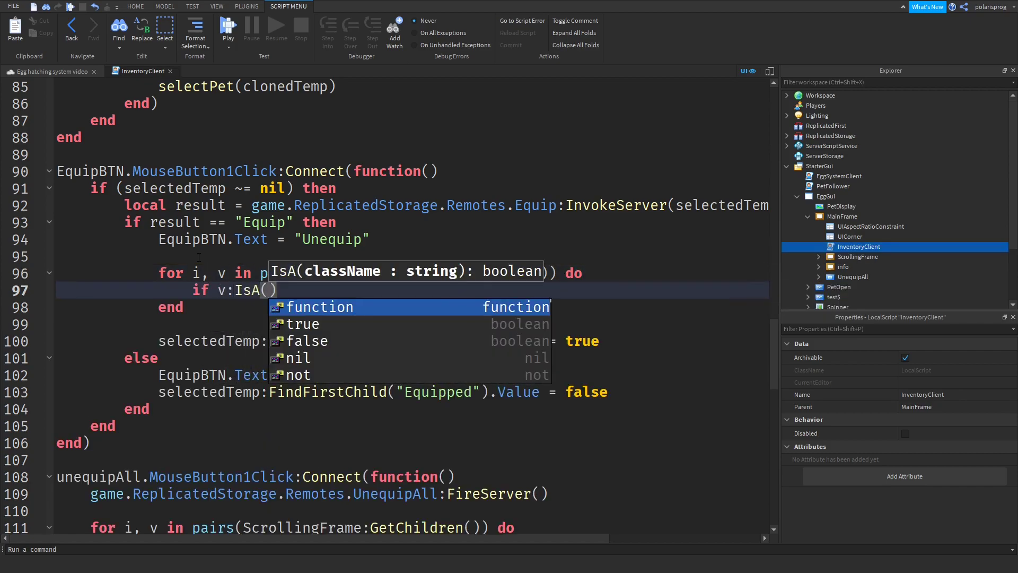
text("GuiButton)
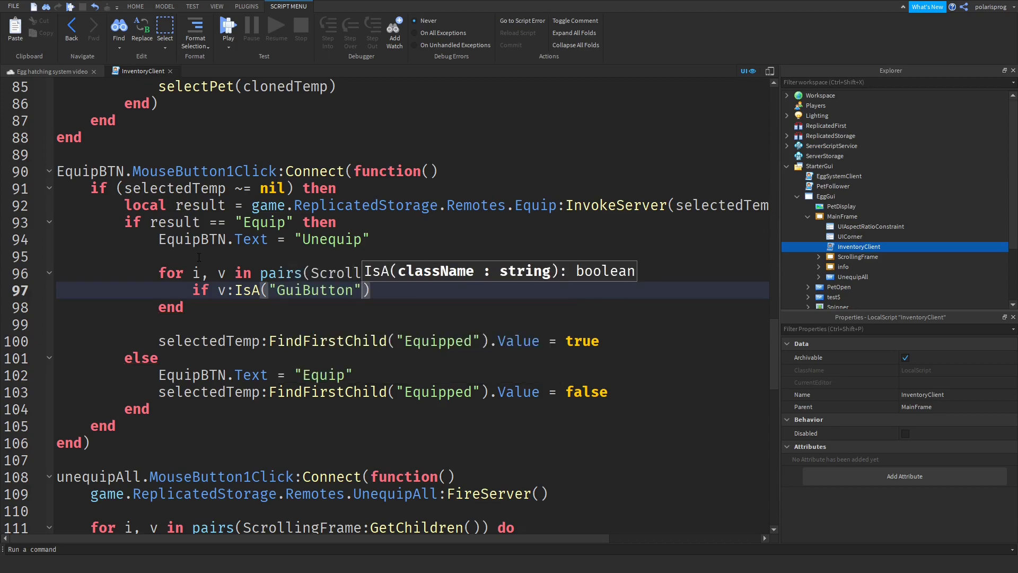
text(then)
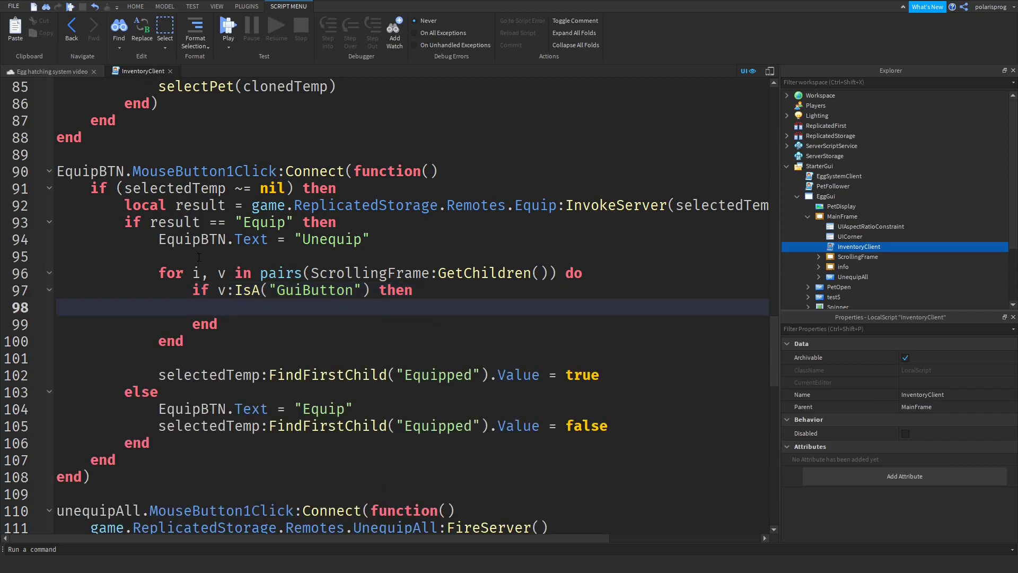
click(842, 206)
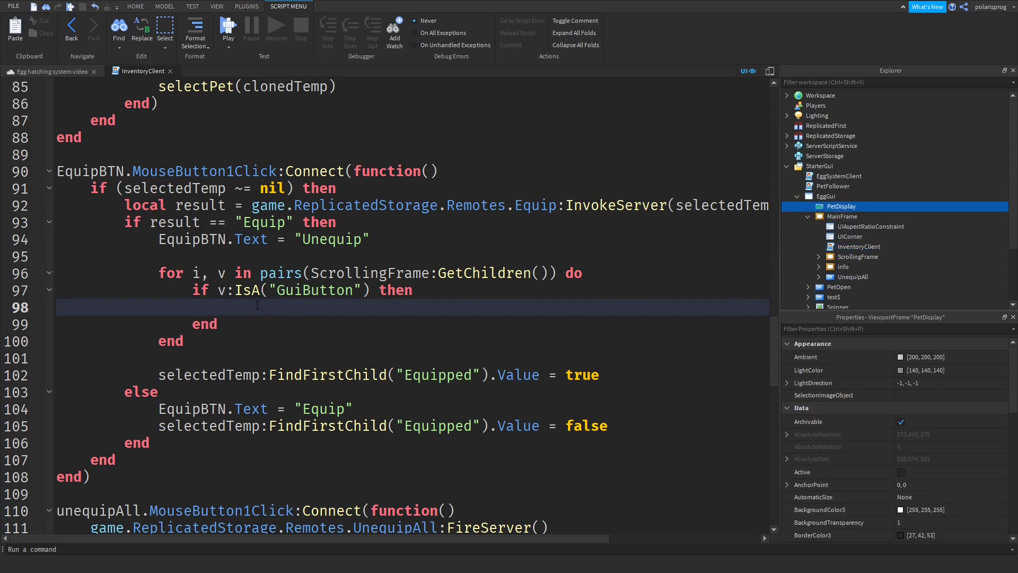
Require the button's Name to be 'Template' and set its Equipped.Value = false.
click(225, 306)
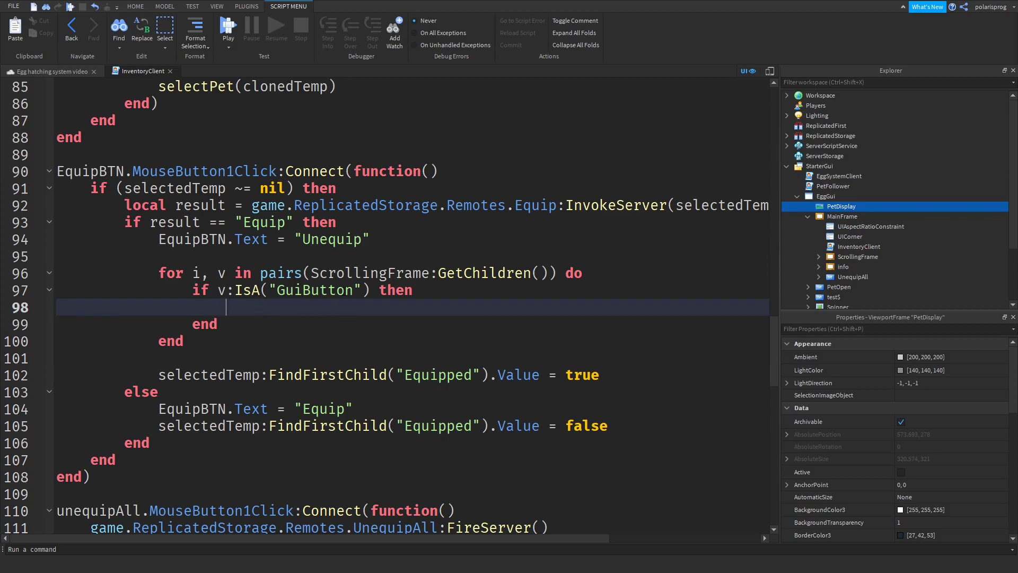
text(and i)
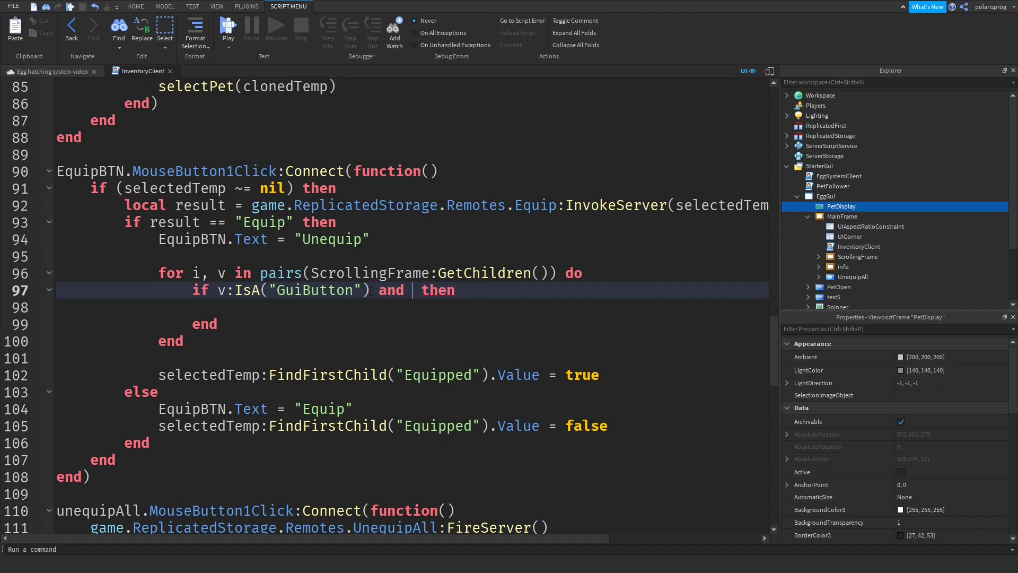
text(v)
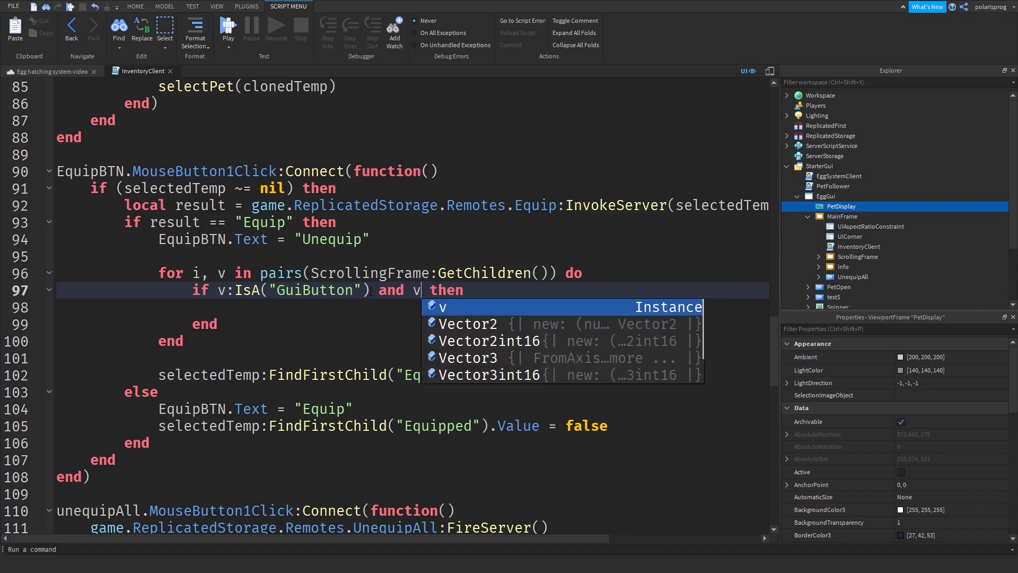
text(.Name ==)
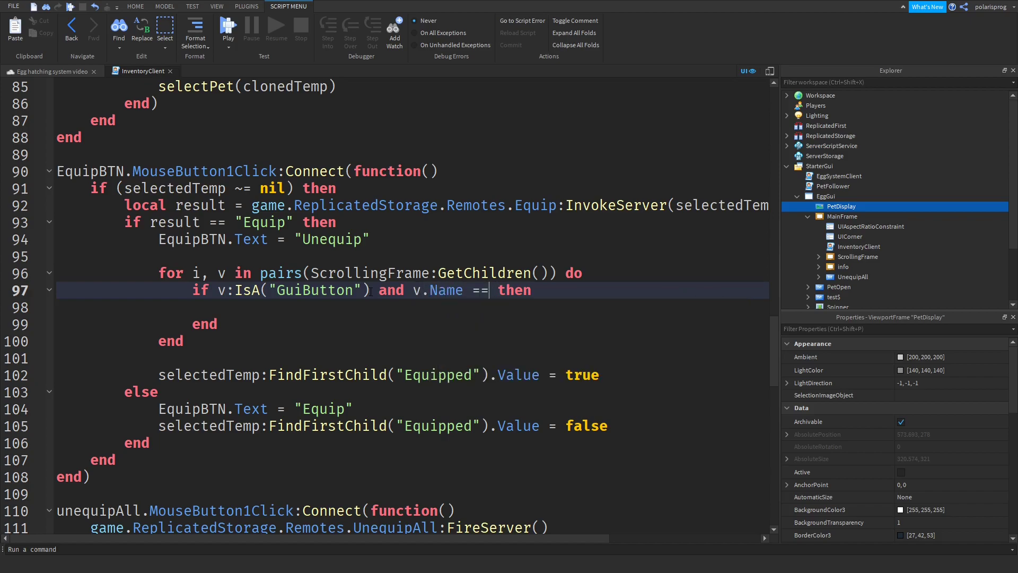
text(Tem")
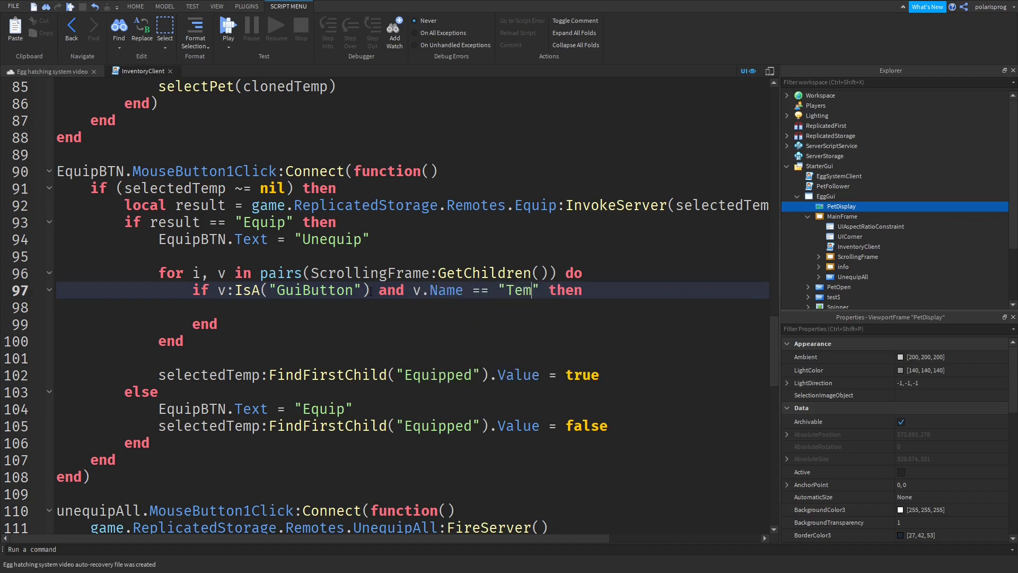
text(plate)
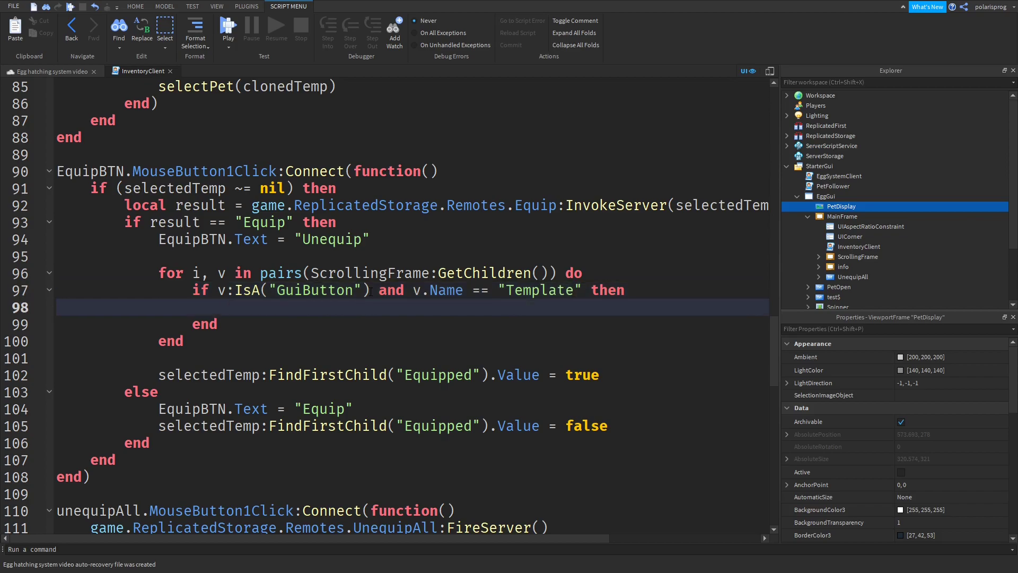
text(v)
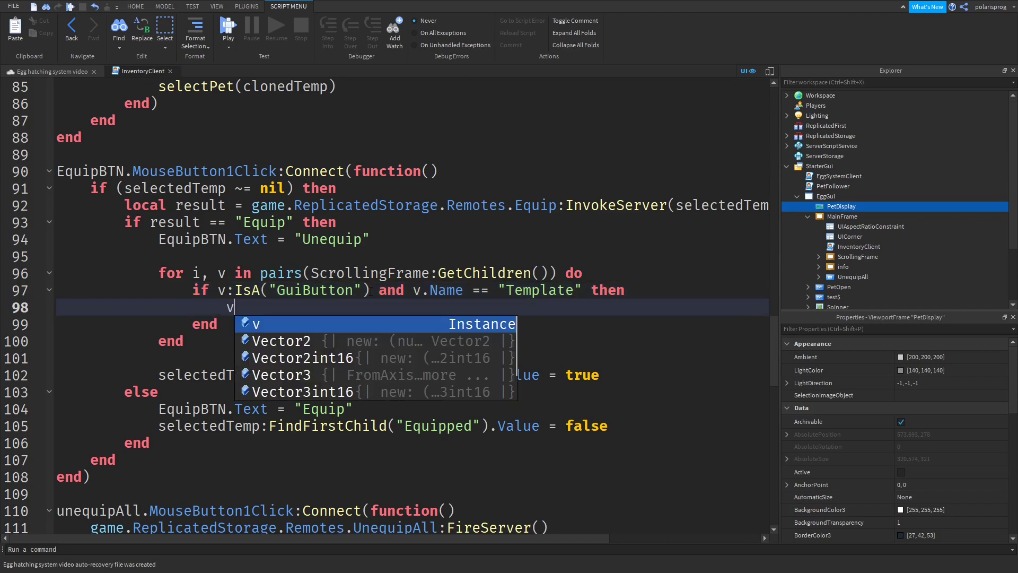
text(:f)
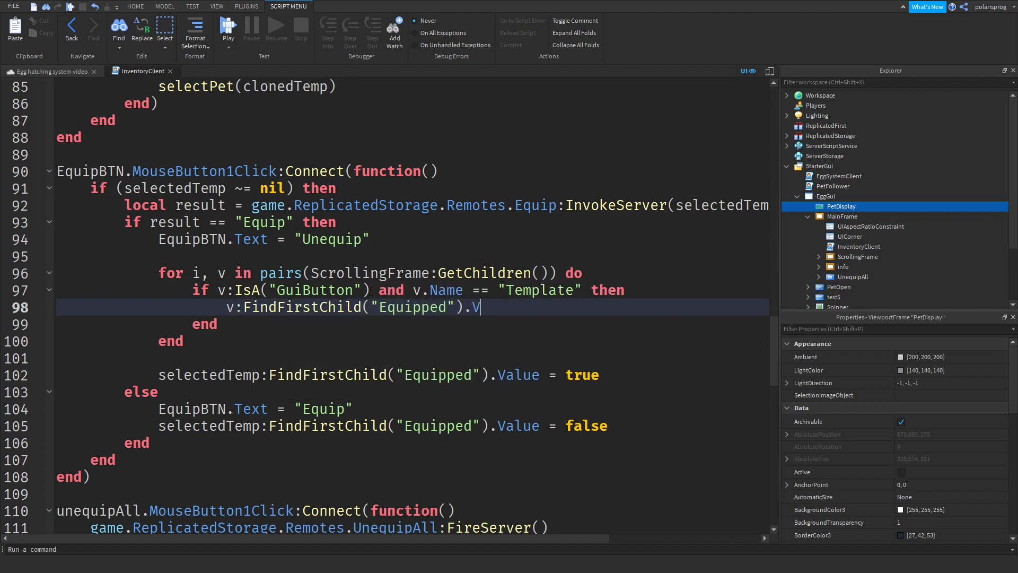
text(alue)
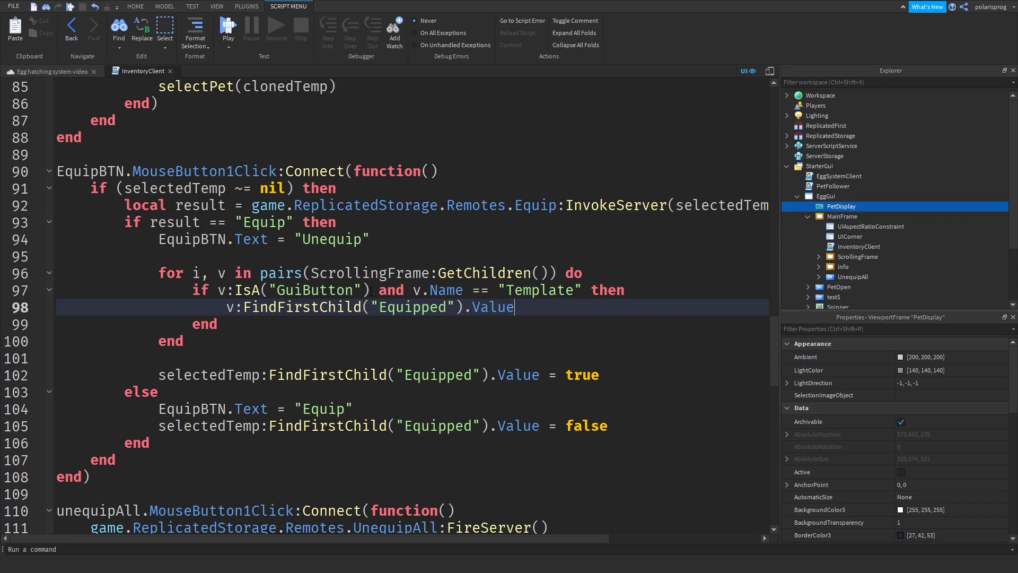
text(= false)
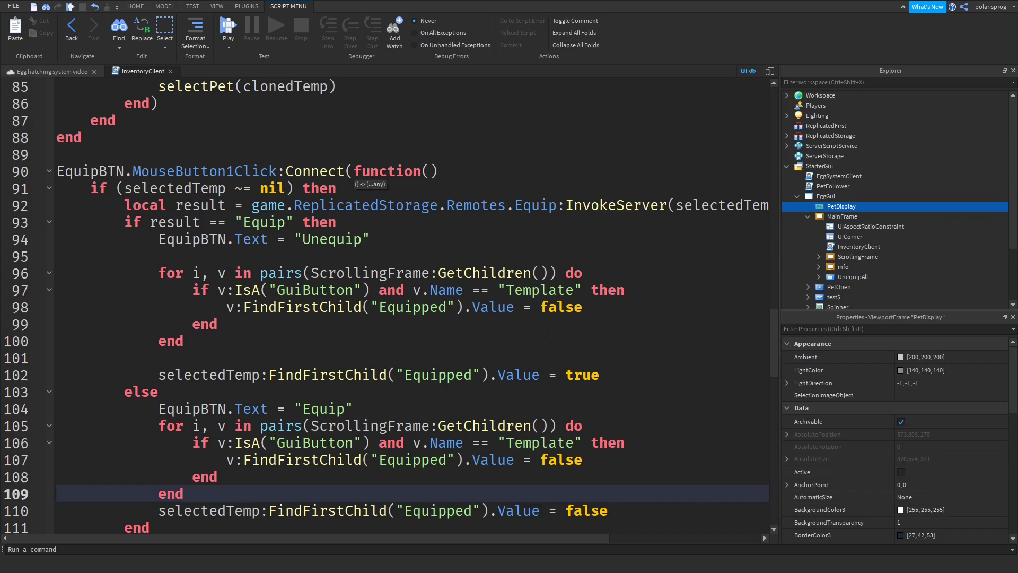
Scroll down to the unequip else branch to add the matching reset loop.
scroll(down, 3)
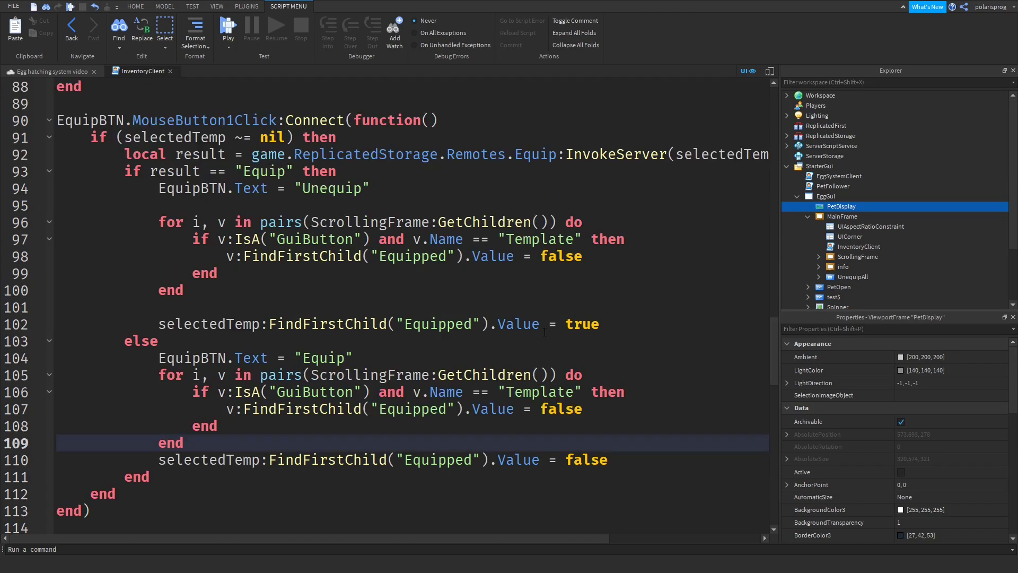
mouse_move(246, 5)
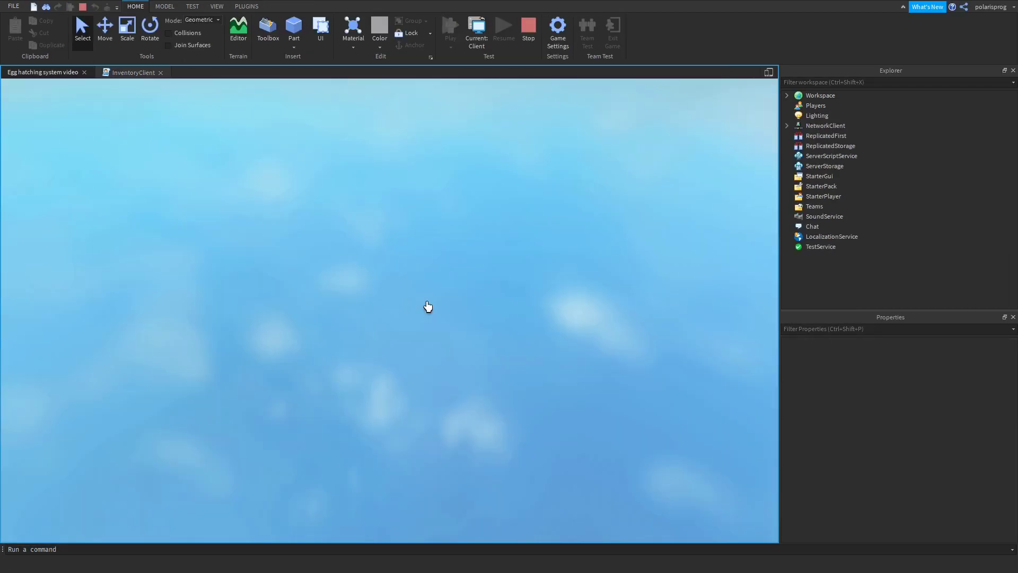
click(477, 27)
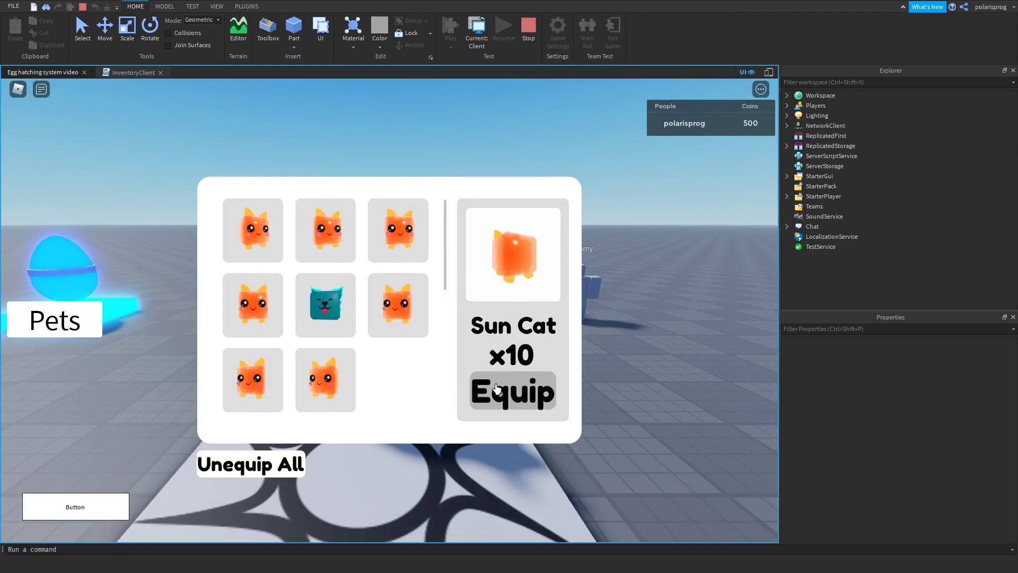
click(513, 392)
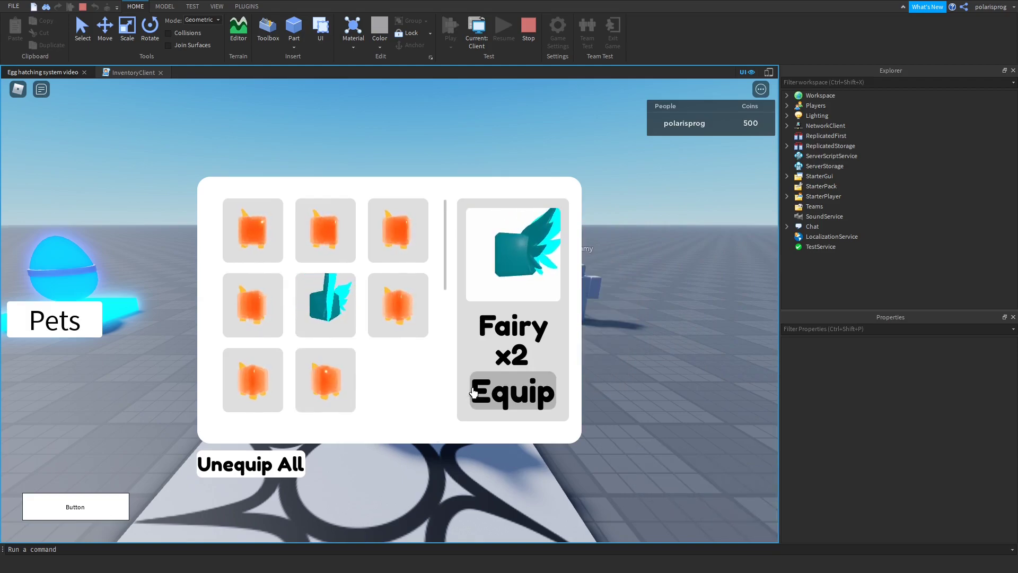
click(512, 392)
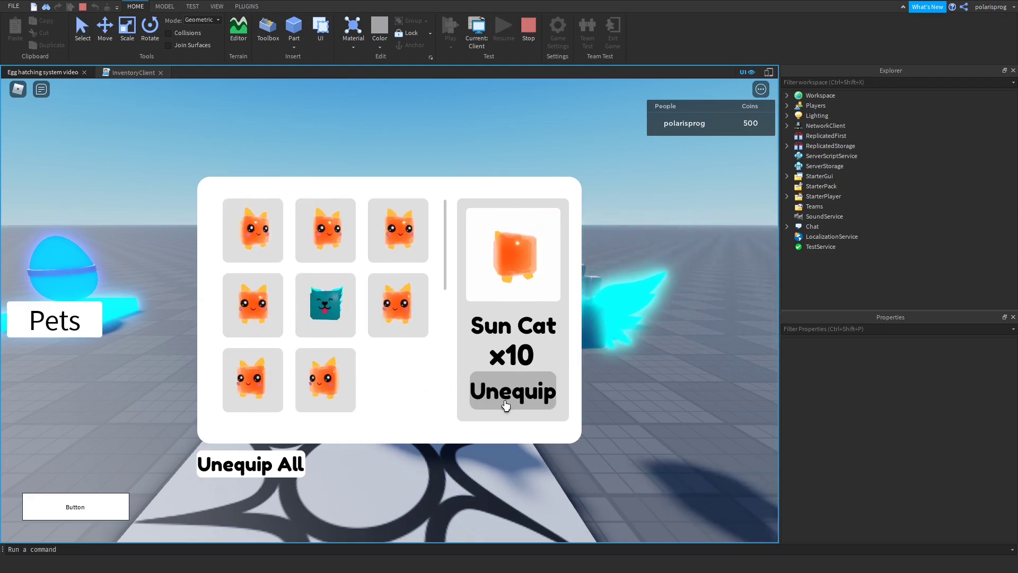
click(217, 6)
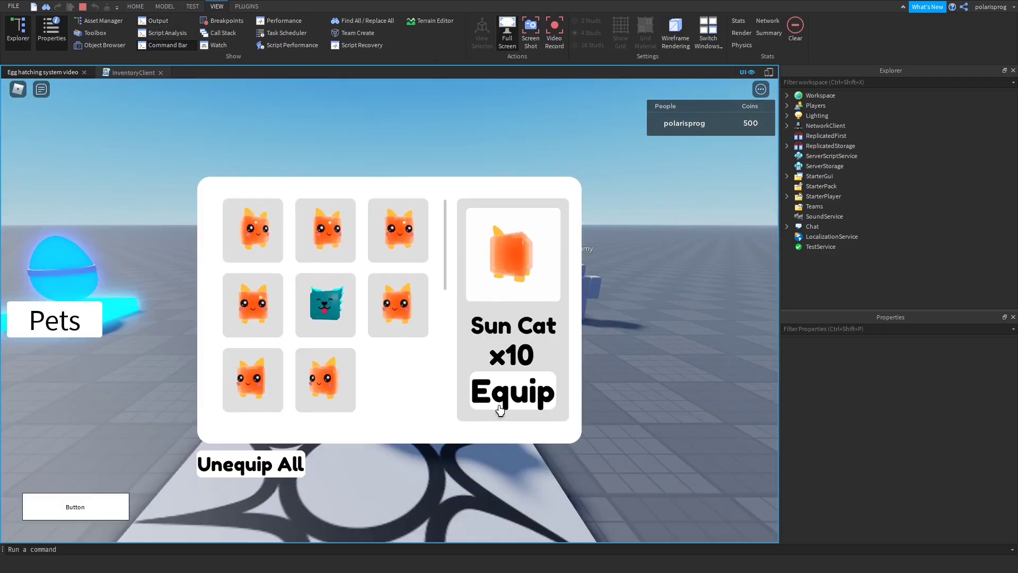
click(325, 305)
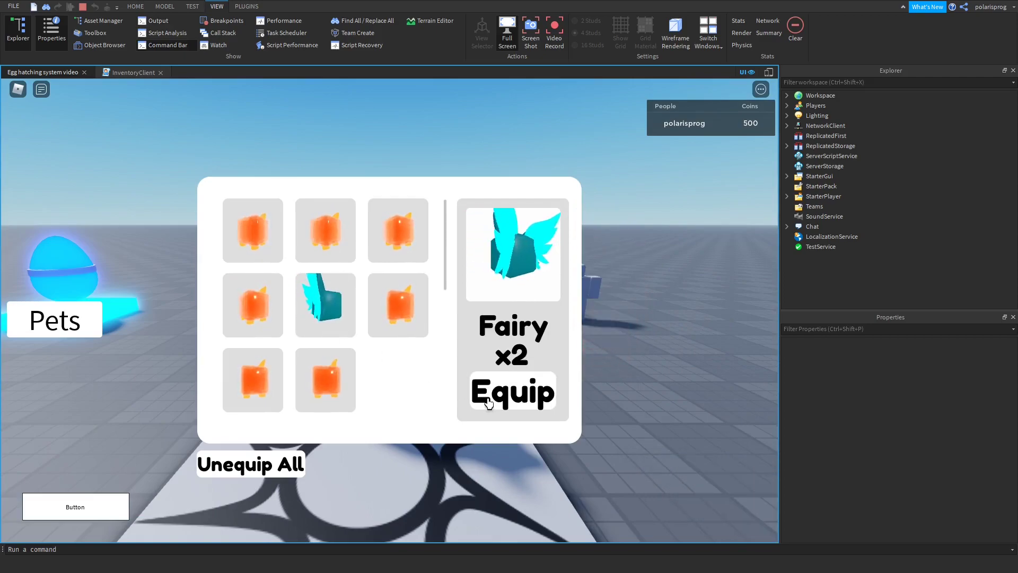
click(513, 391)
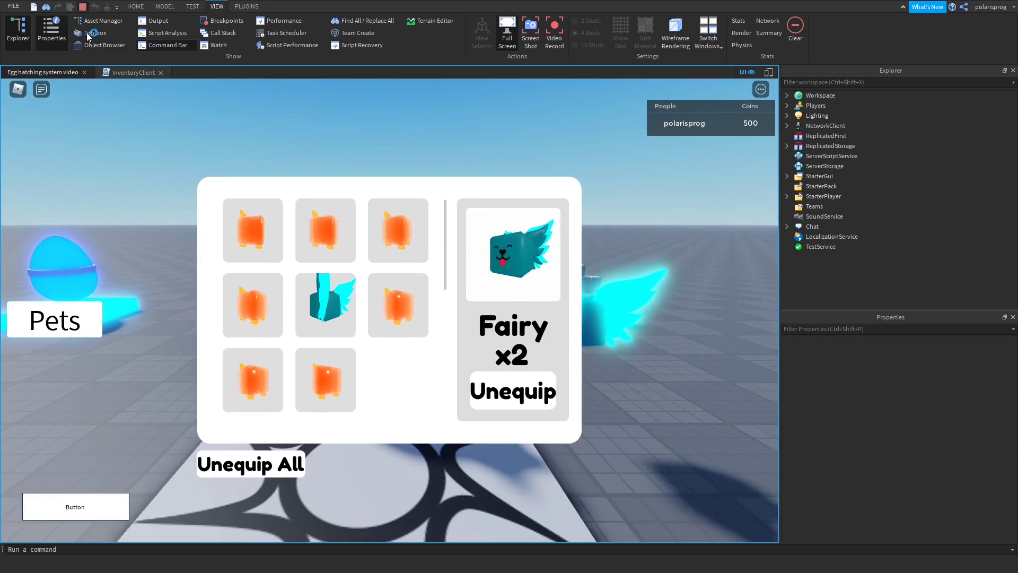
click(133, 72)
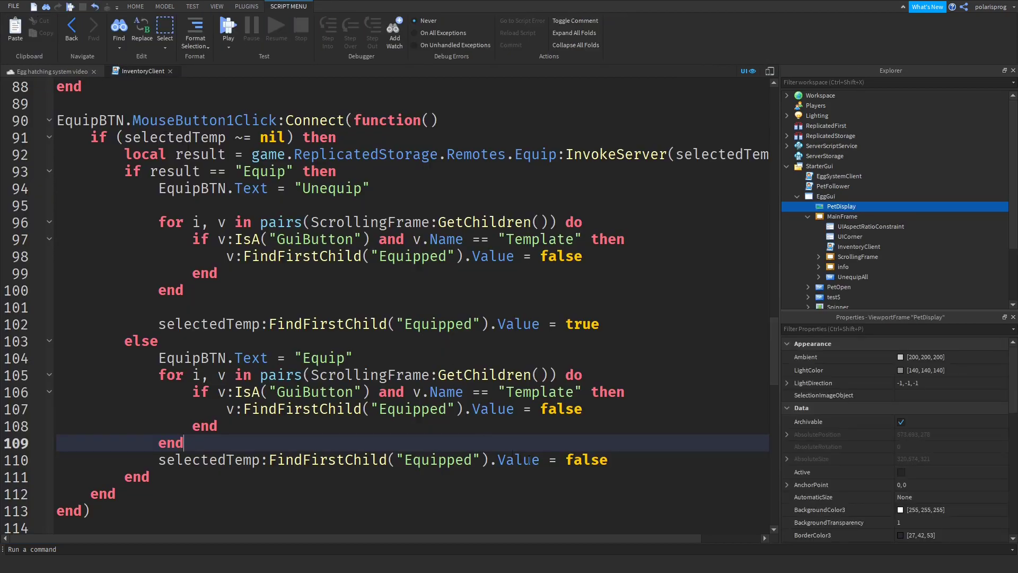
mouse_move(600, 459)
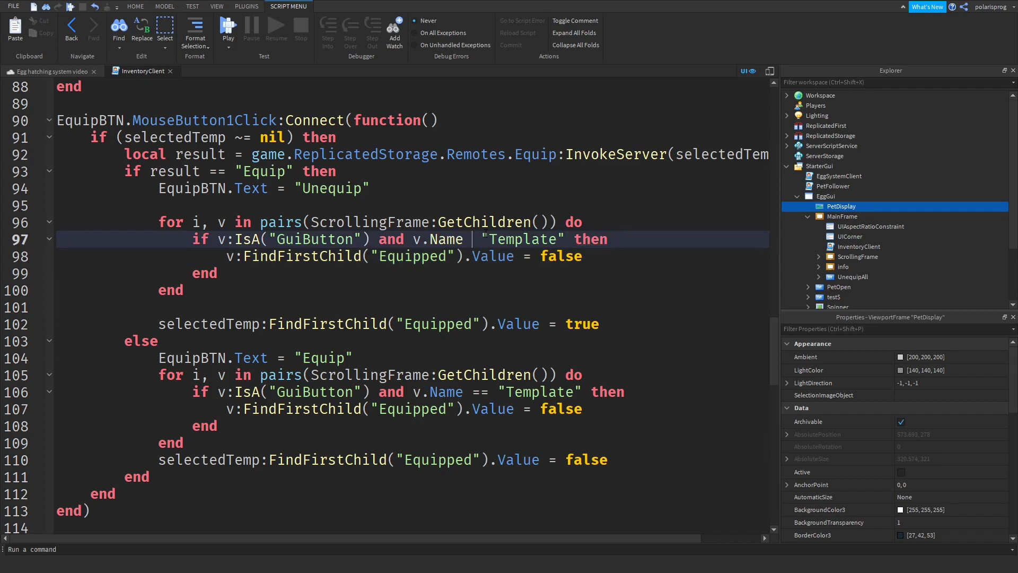
Change == to ~= in the Template name checks and start a playtest.
text(~=)
click(412, 391)
text(~)
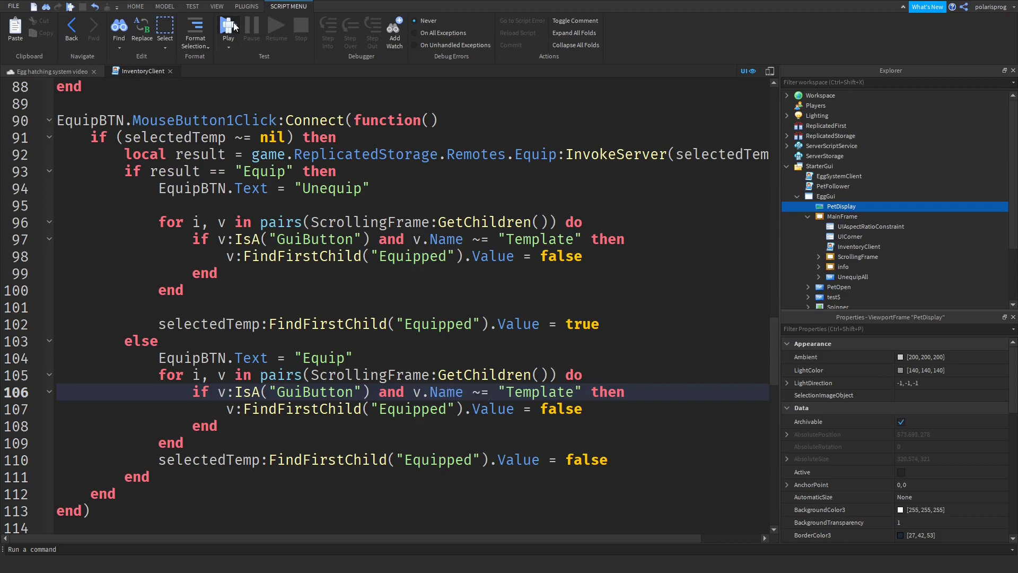
click(228, 30)
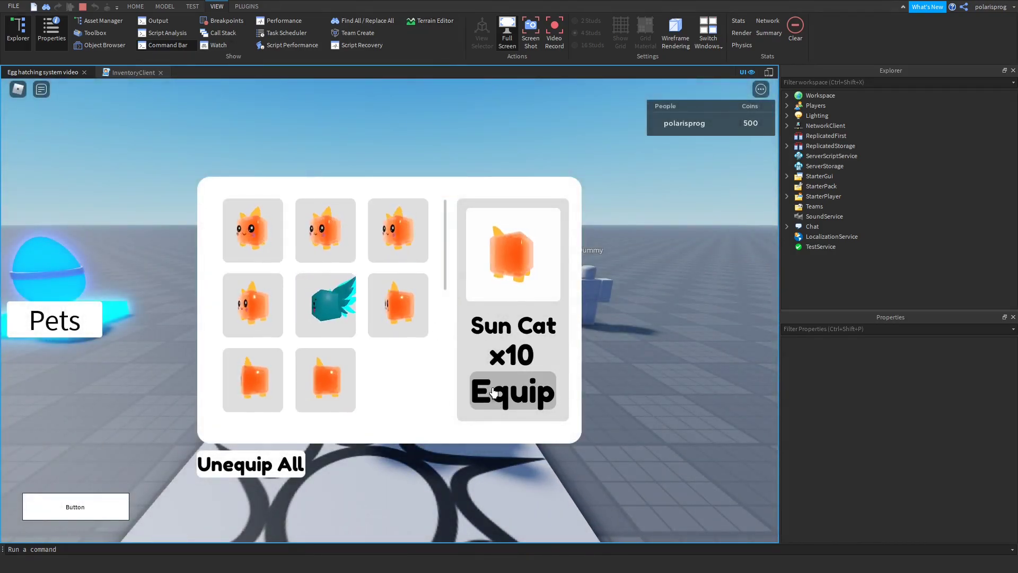
Equip the displayed pet, then select and equip Sun Cat before stopping the playtest.
click(324, 306)
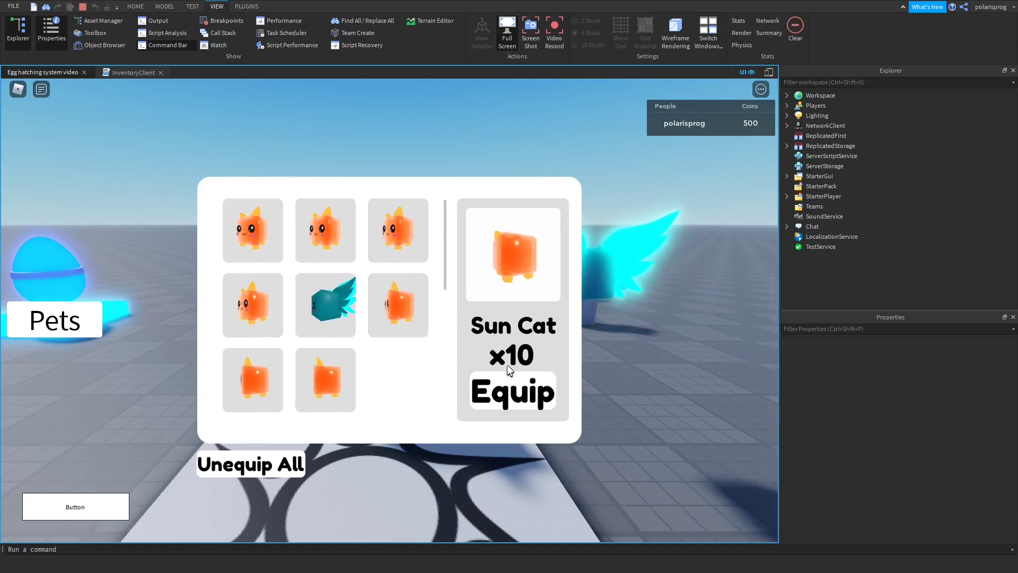
click(511, 392)
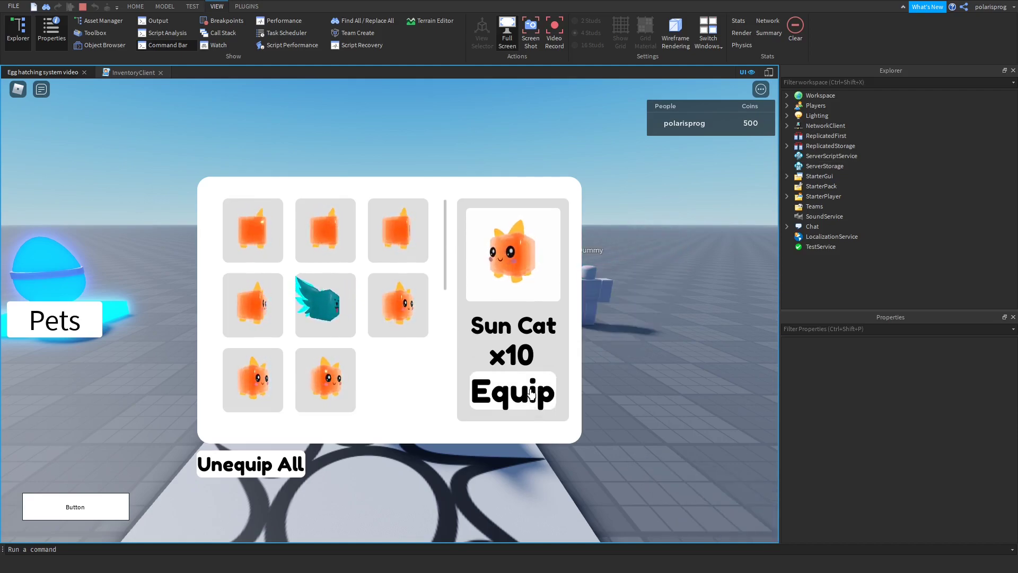
click(512, 391)
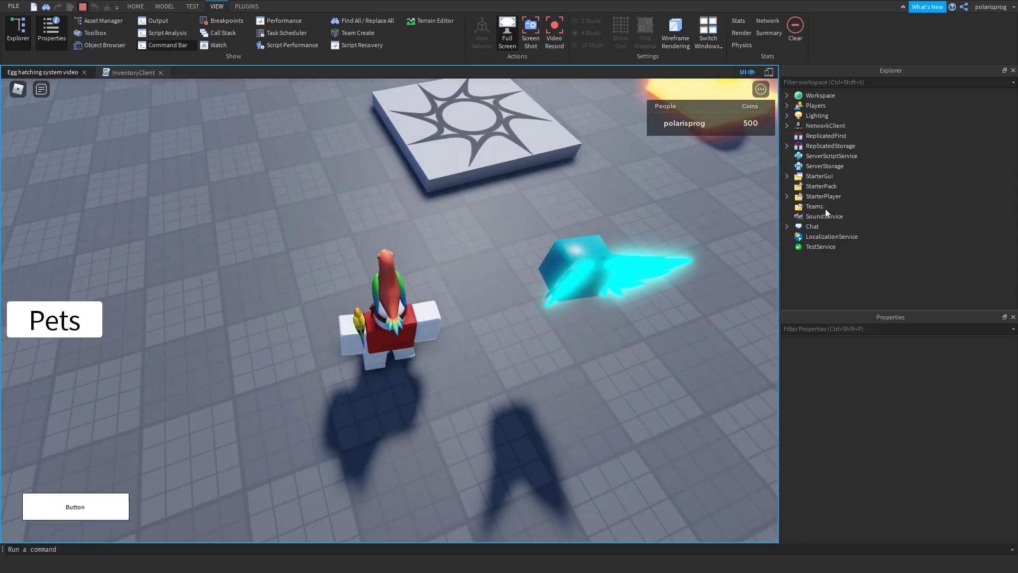
click(841, 206)
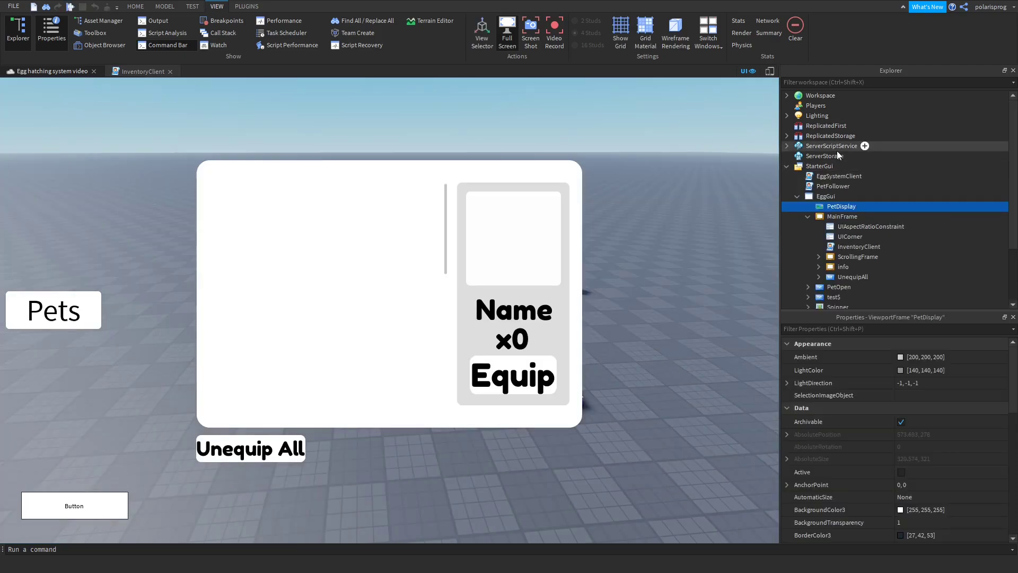
Expand ServerScriptService and open the Egg_Server script.
click(786, 145)
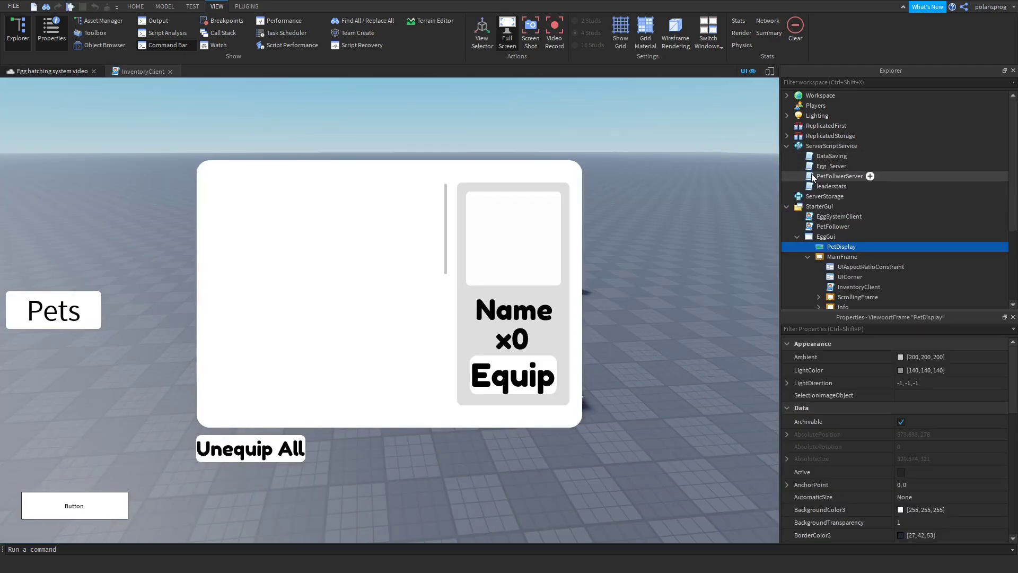
click(831, 186)
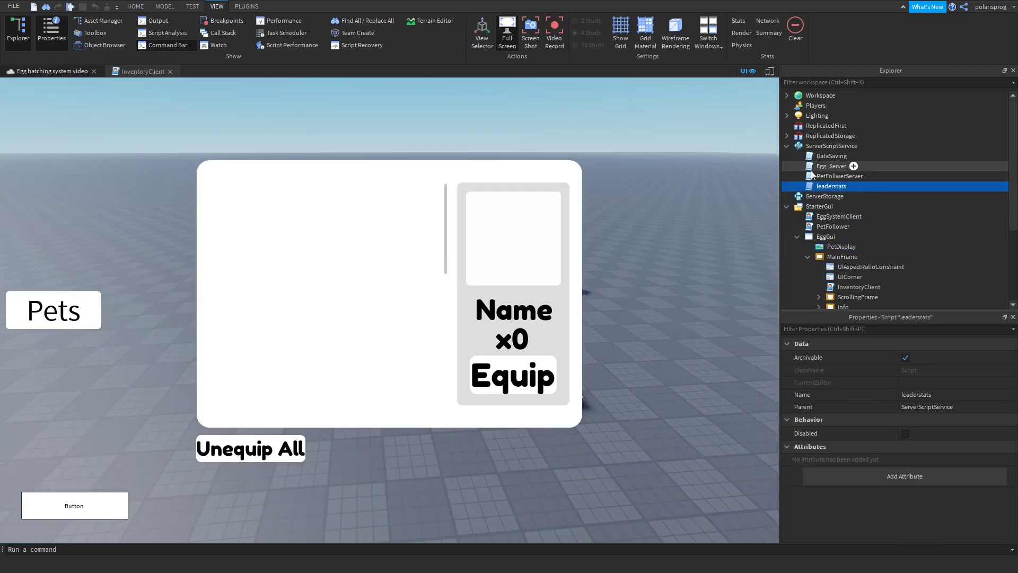
double_click(831, 166)
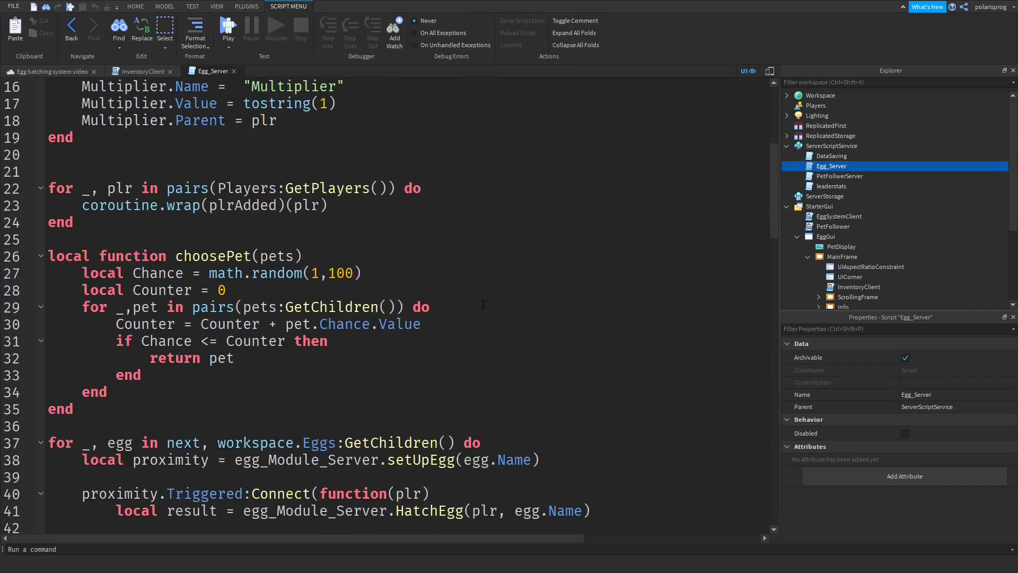
Loop over cloned:GetDescendants(), checking IsA BasePart or UnionOperation.
scroll(down, 3)
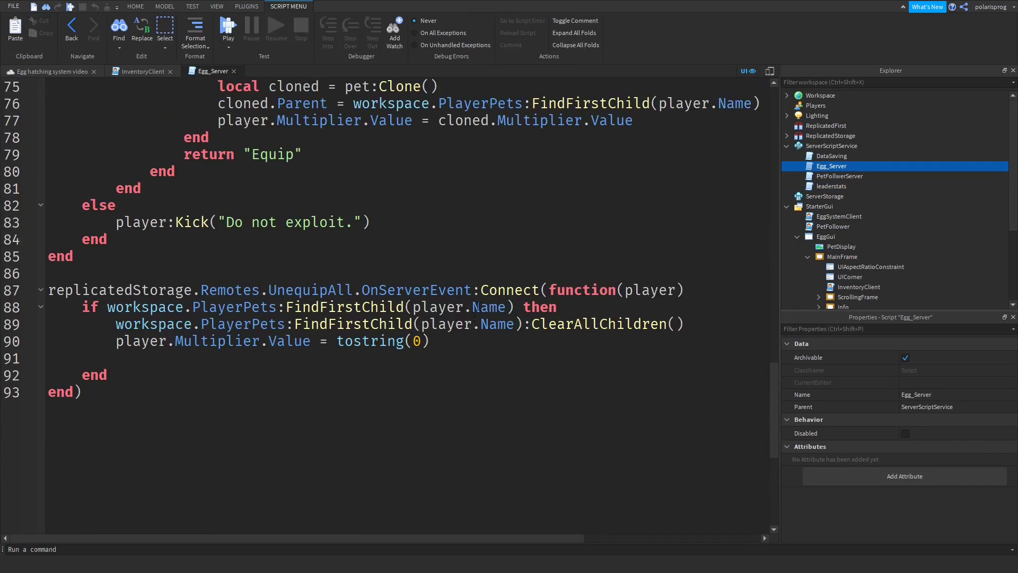
scroll(up, 3)
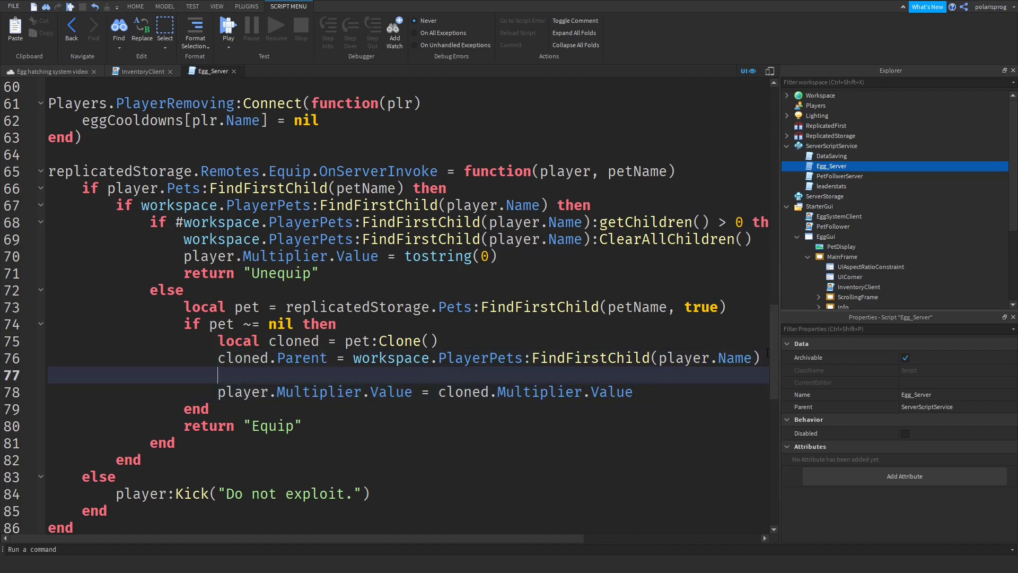
text(for i, v i)
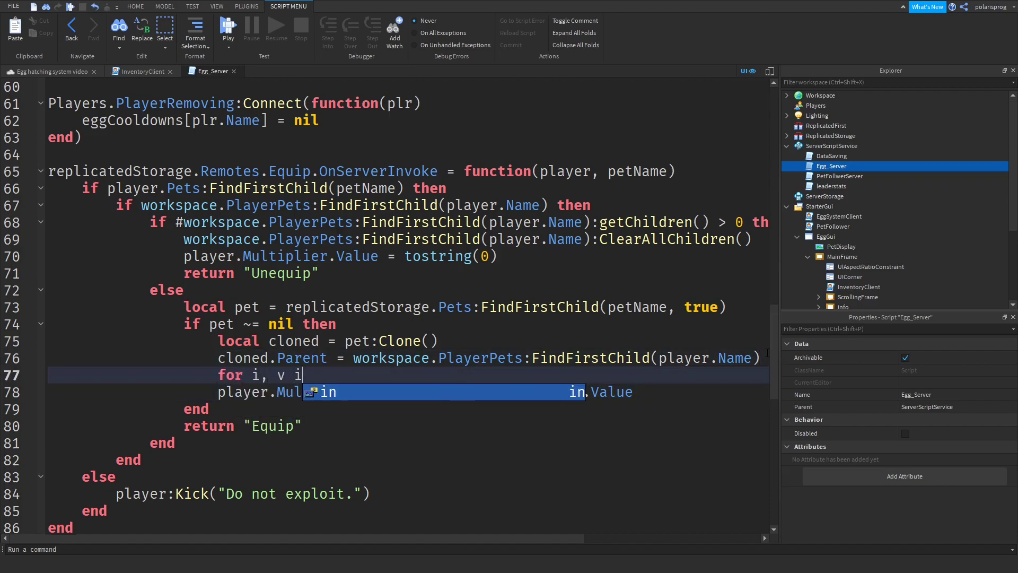
text(pairs(cloned:g)
text(if v:IsA(")
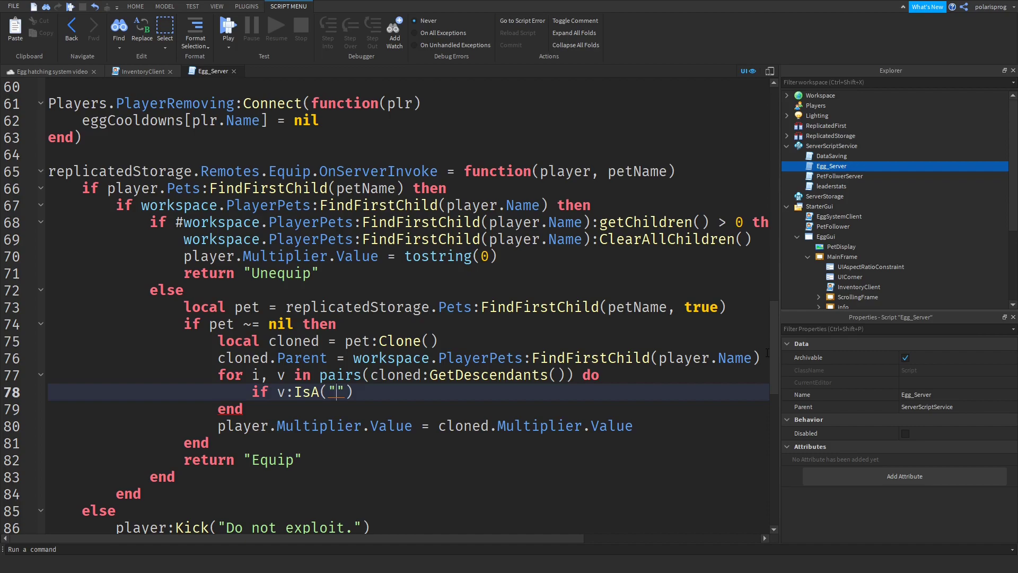
text(Base)
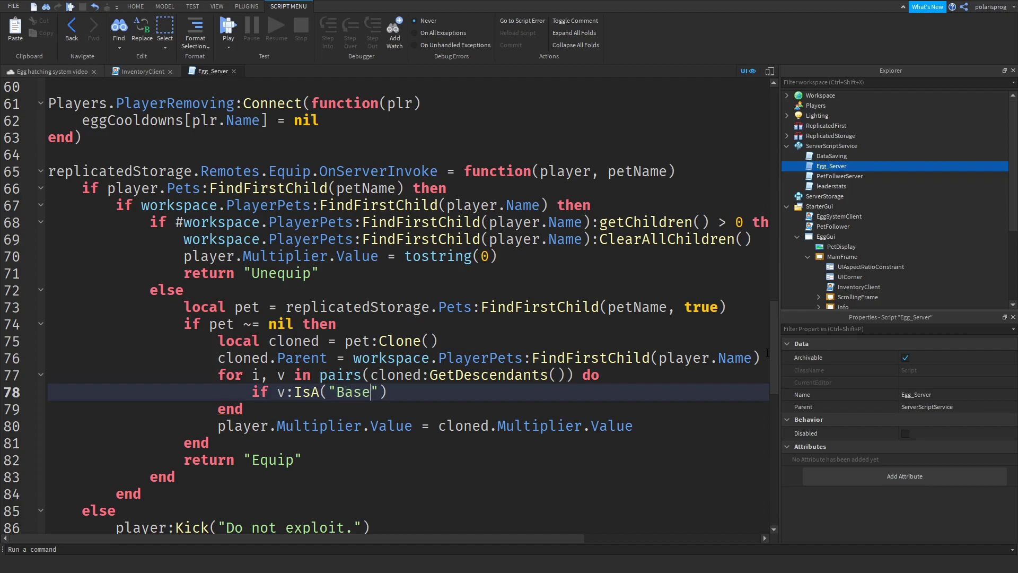
text(Part") or v:)
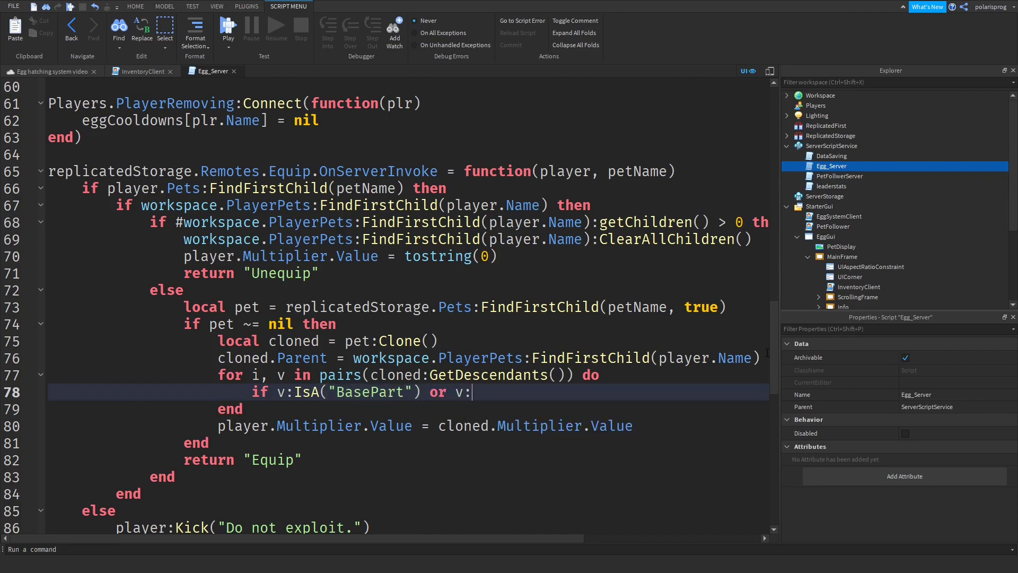
text(IsA(""))
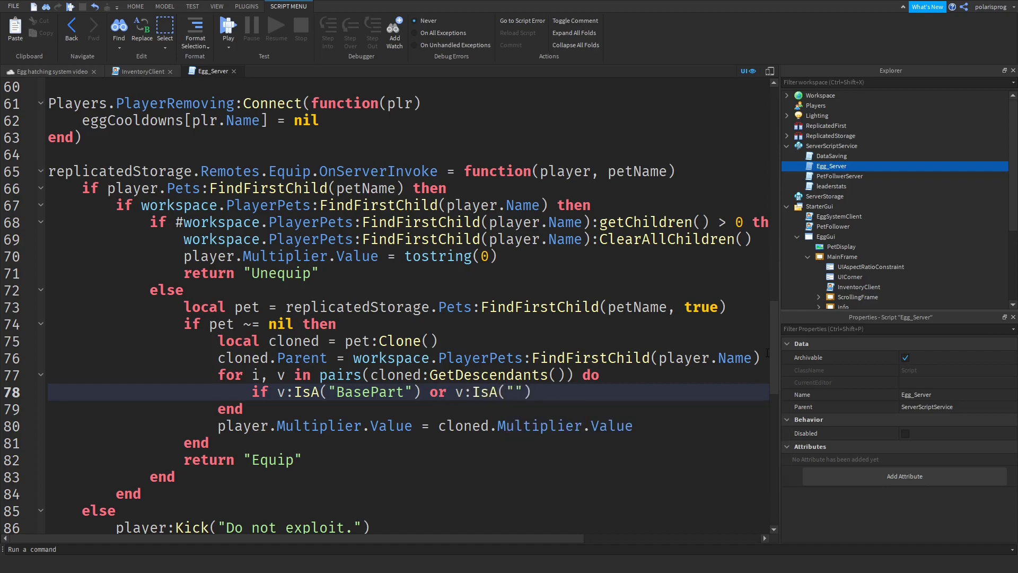
text(Union)
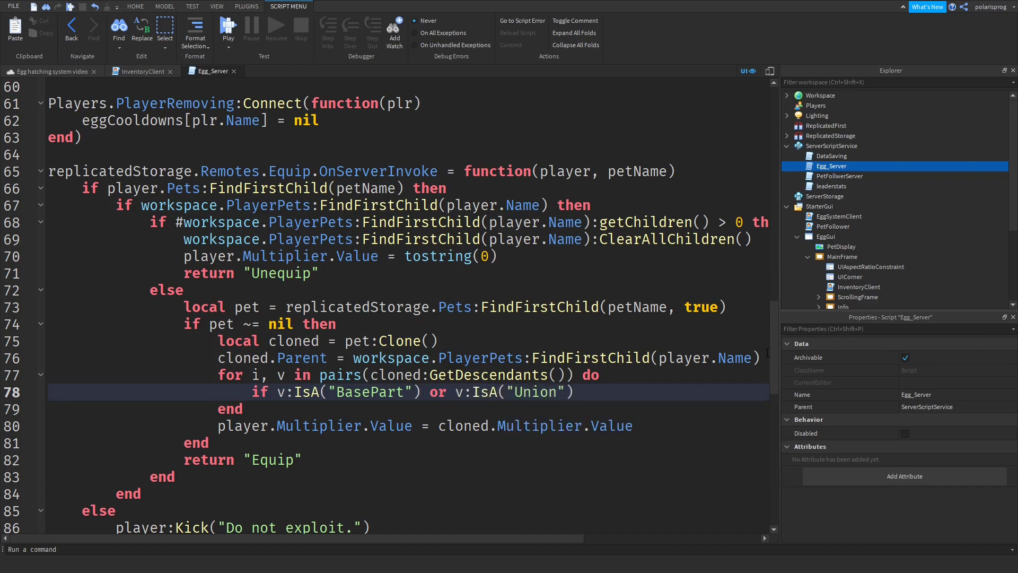
text(Operation)
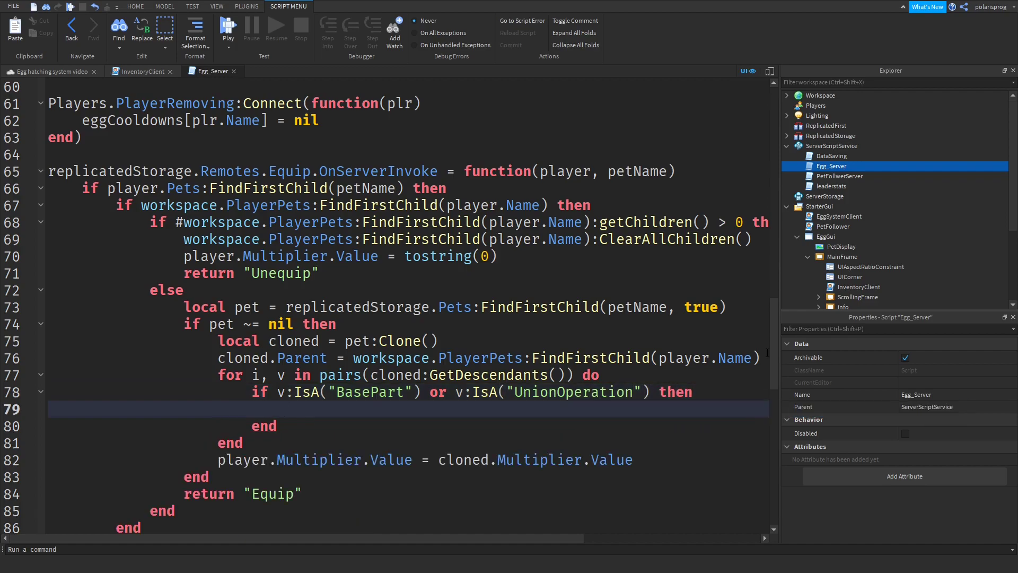
Set CastShadow = false on those parts and start a playtest.
text(v.)
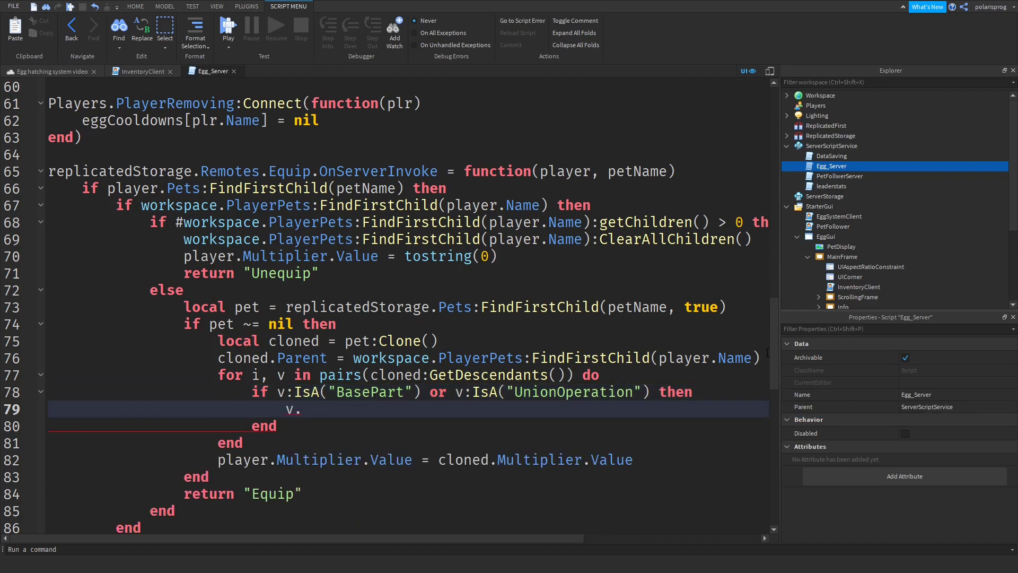
text(:)
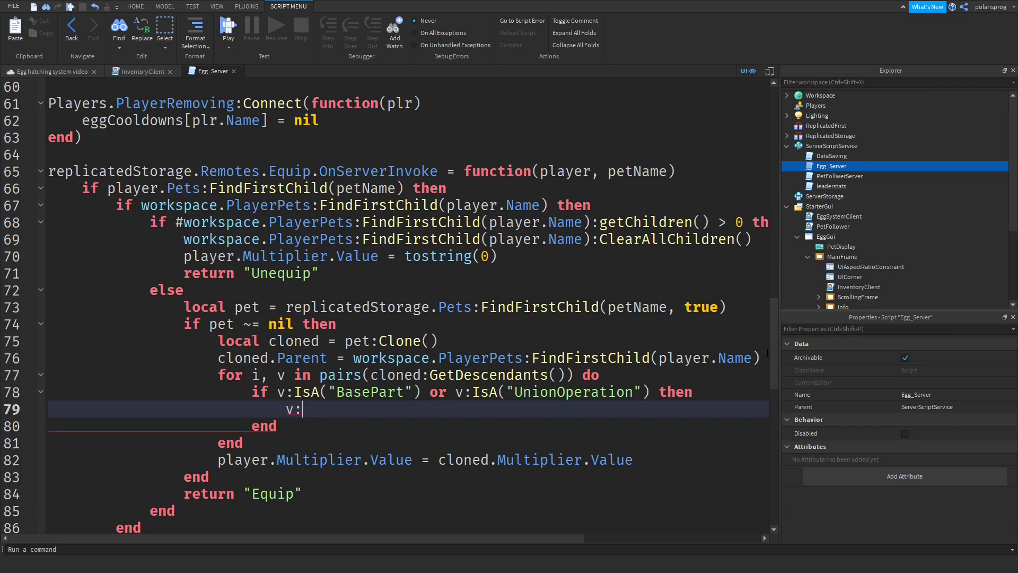
text(C)
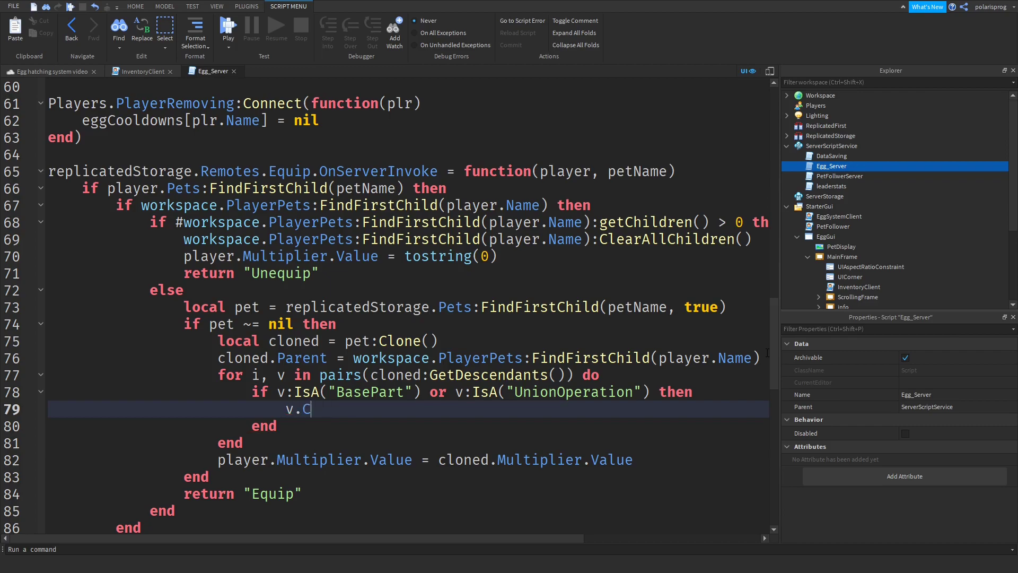
text(astShadow)
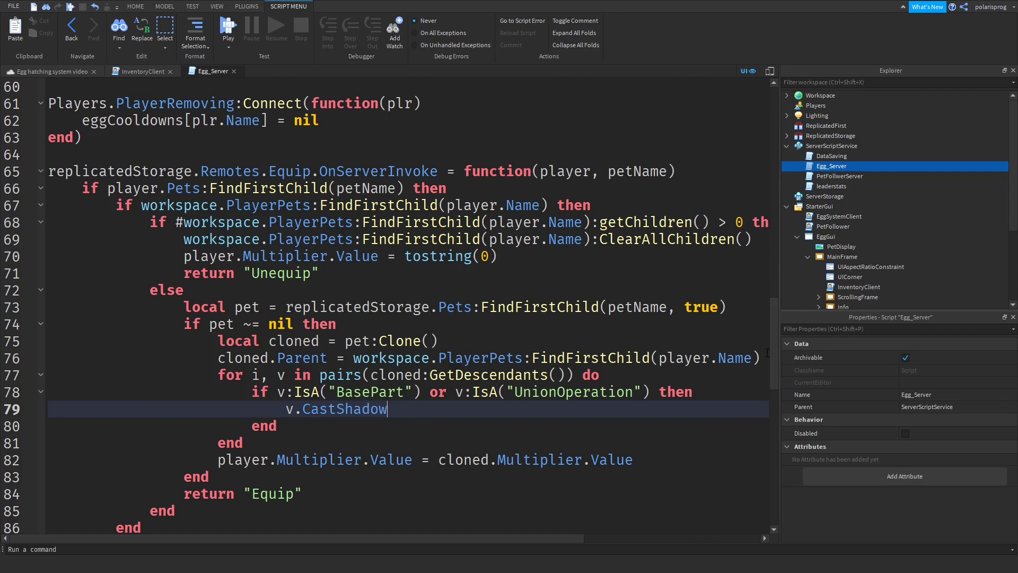
text(.Valu)
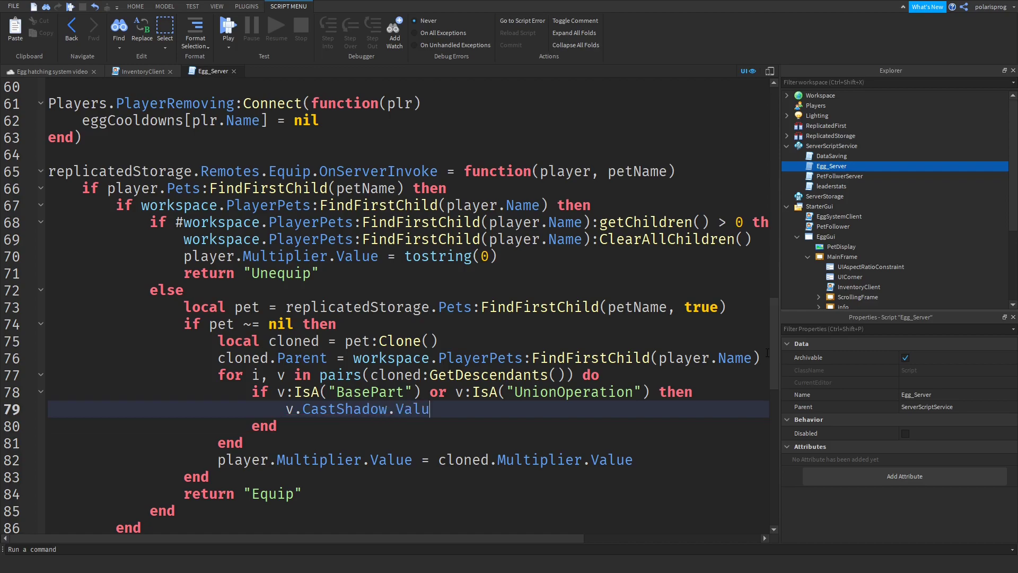
key(BackSpace)
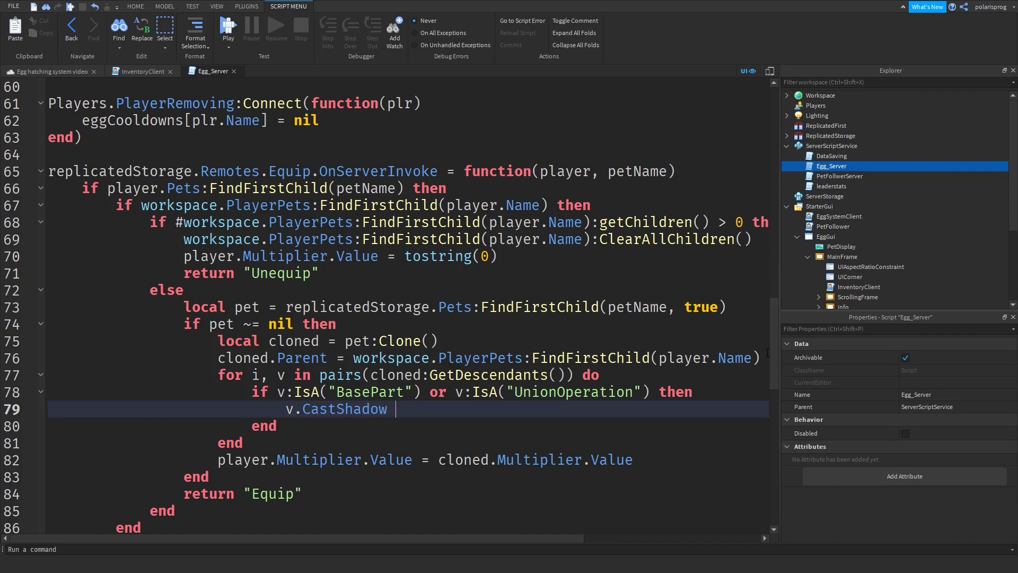
text(= false)
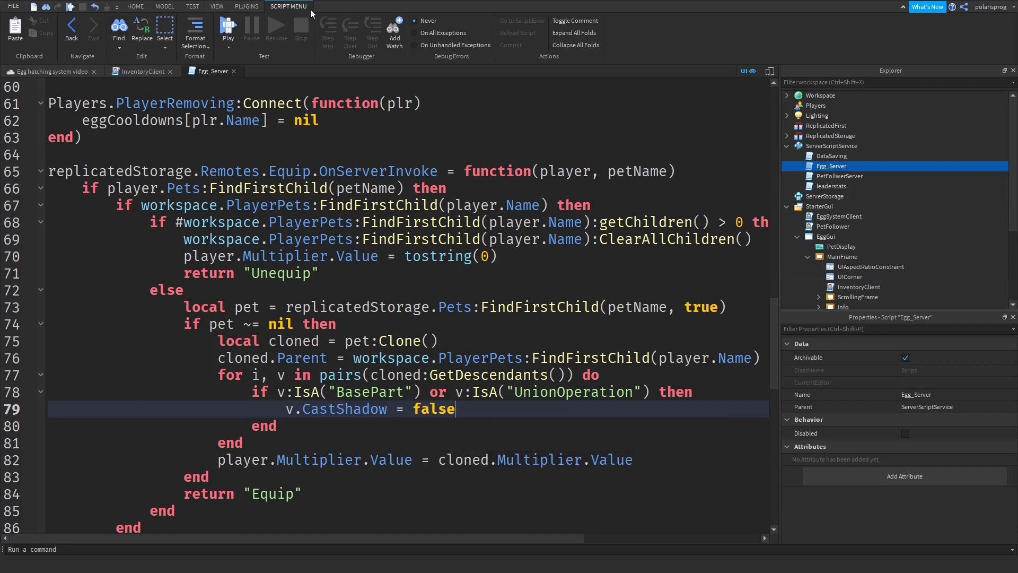
click(227, 30)
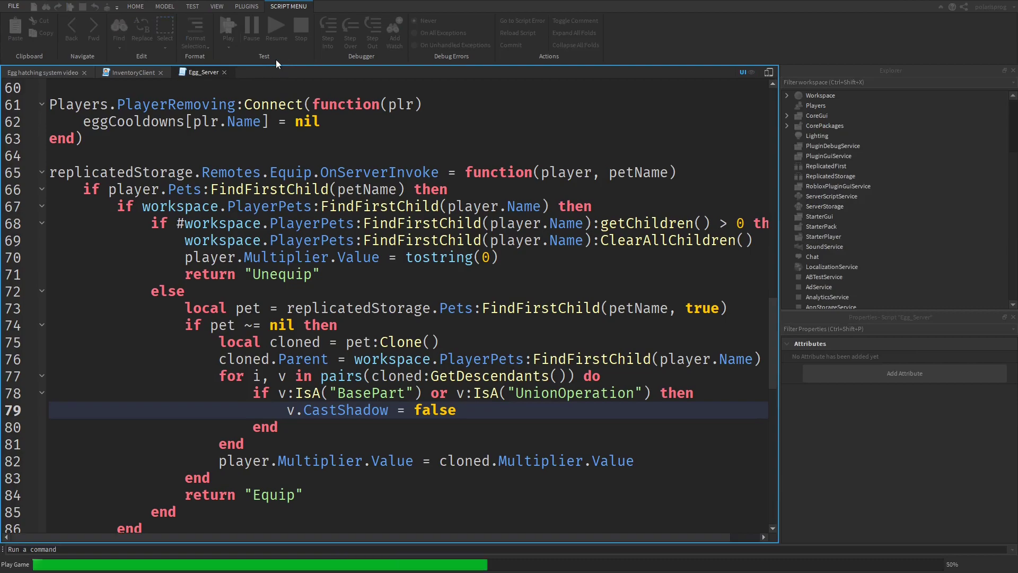
Open Pets, equip Sun Cat, then equip Fairy in its place.
click(43, 72)
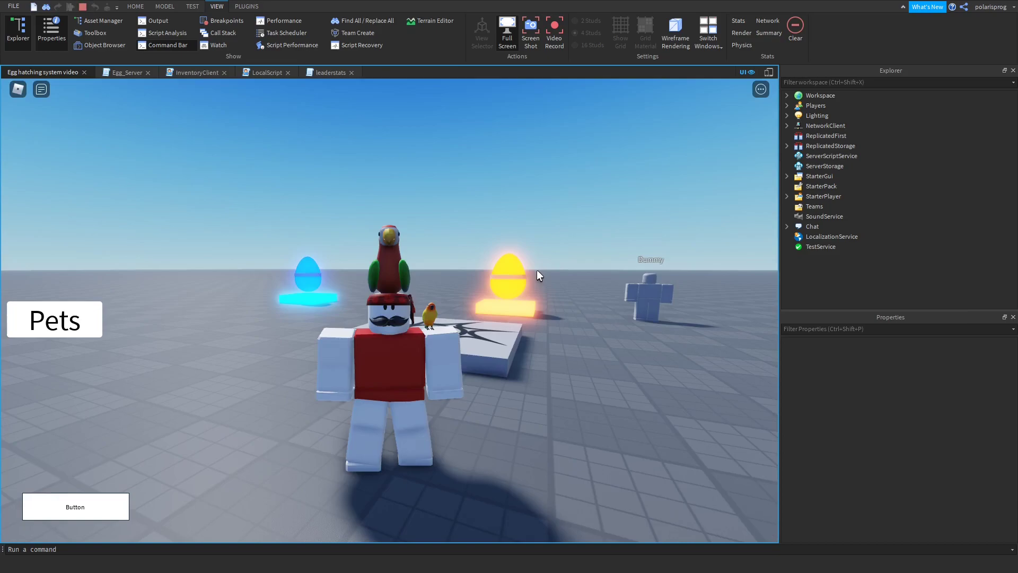
click(54, 319)
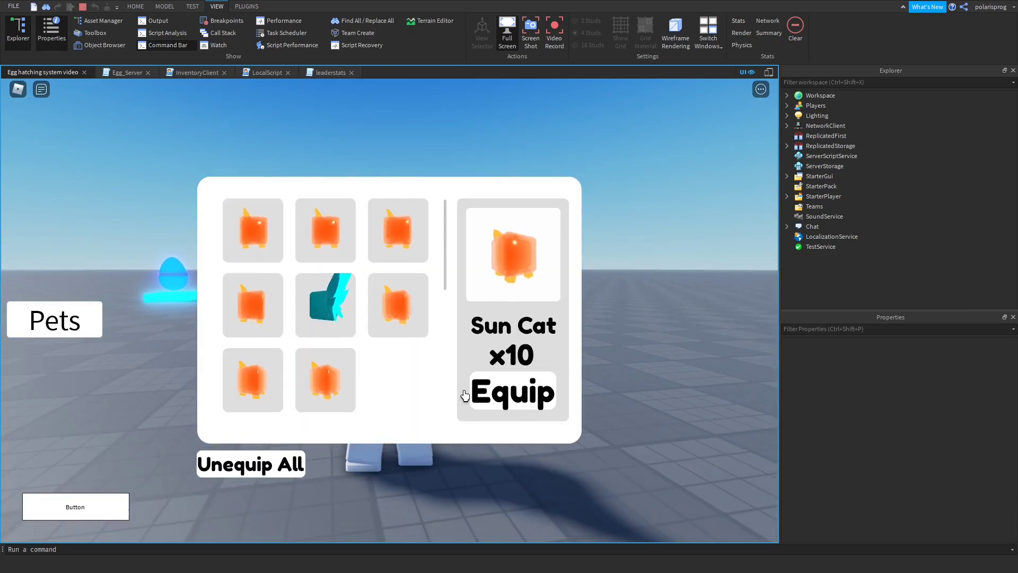
click(512, 391)
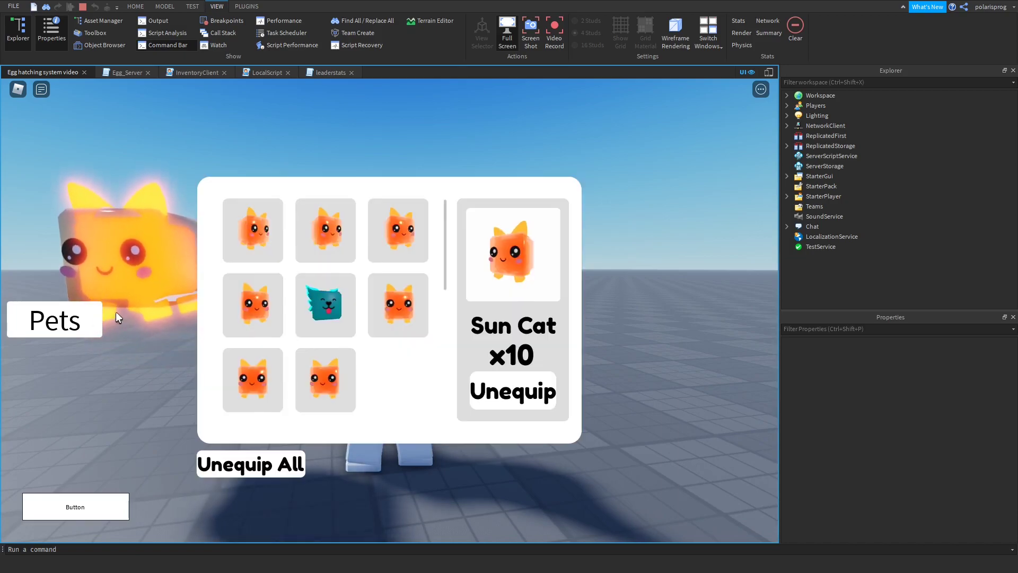
click(324, 304)
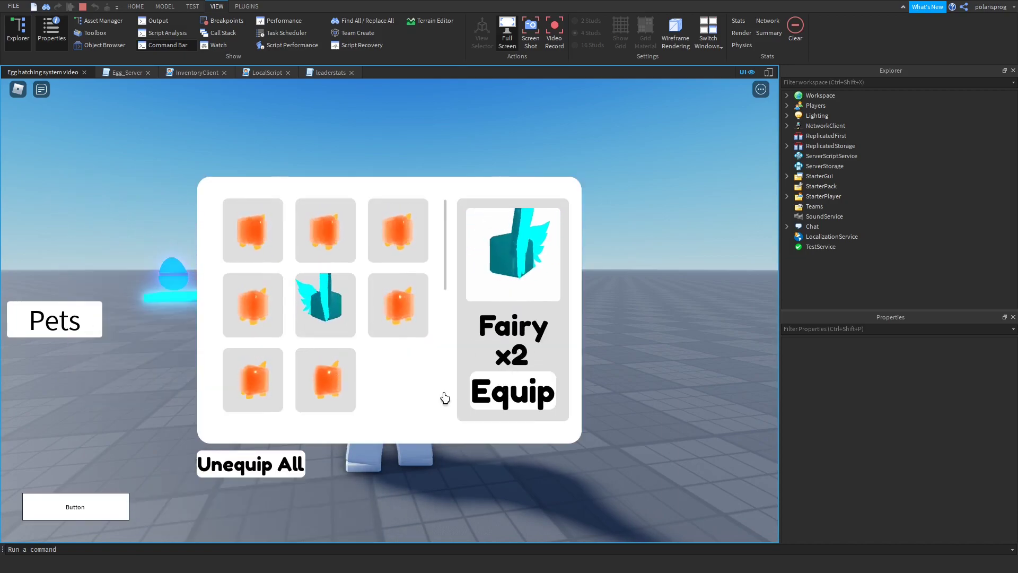
click(511, 393)
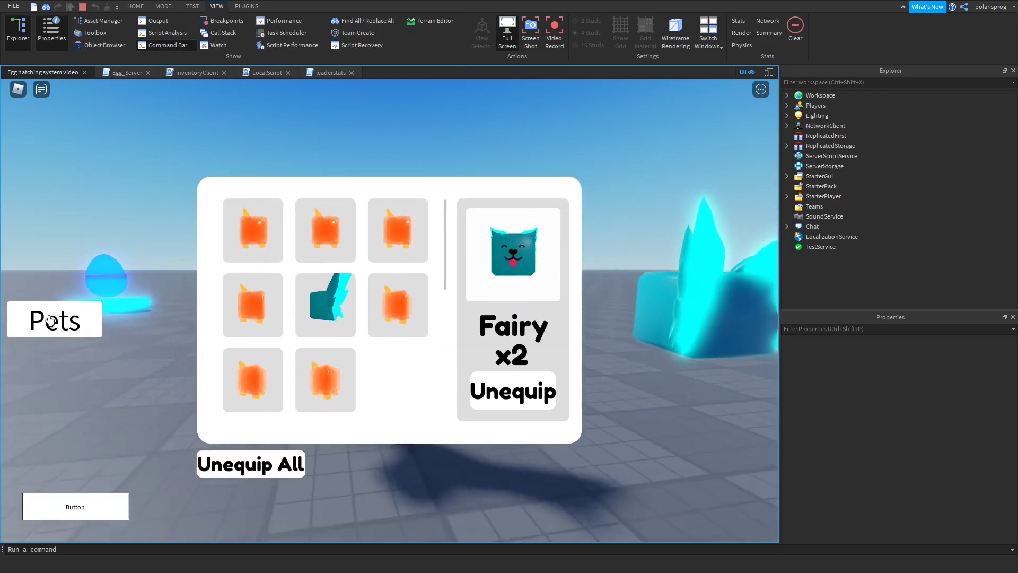